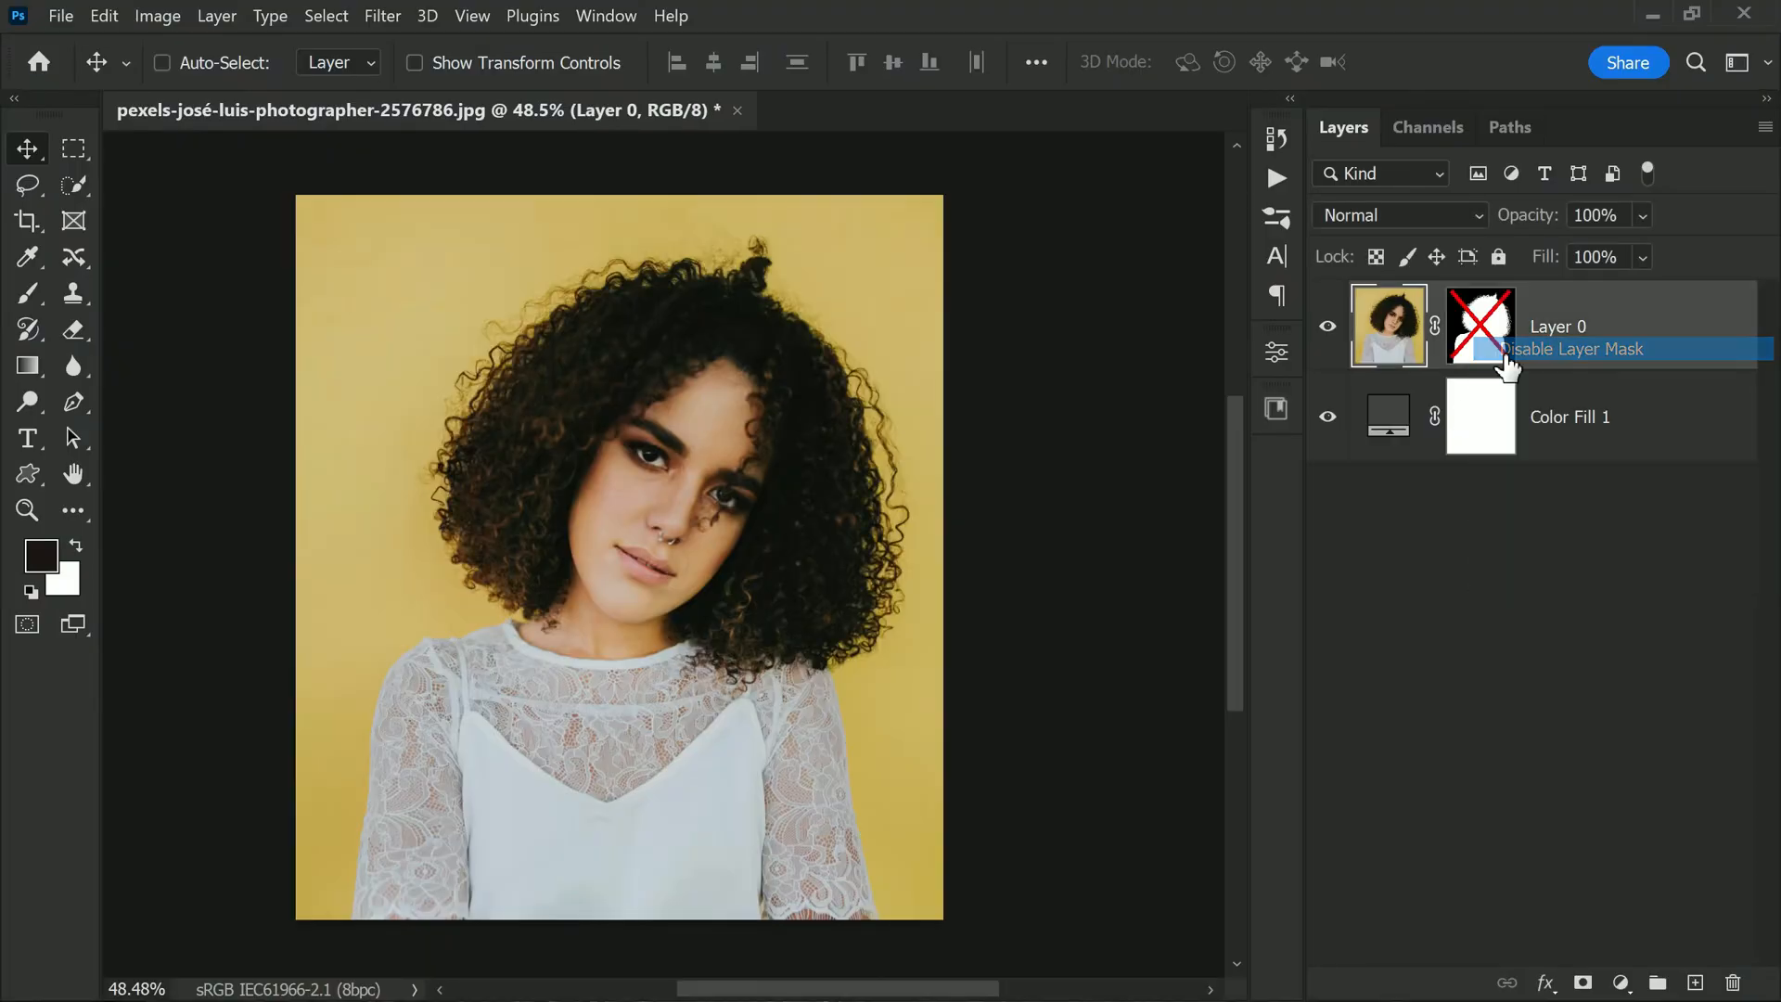
Re-enable Layer 0's cut-out mask so the woman sits on the gray background
right_click(1480, 325)
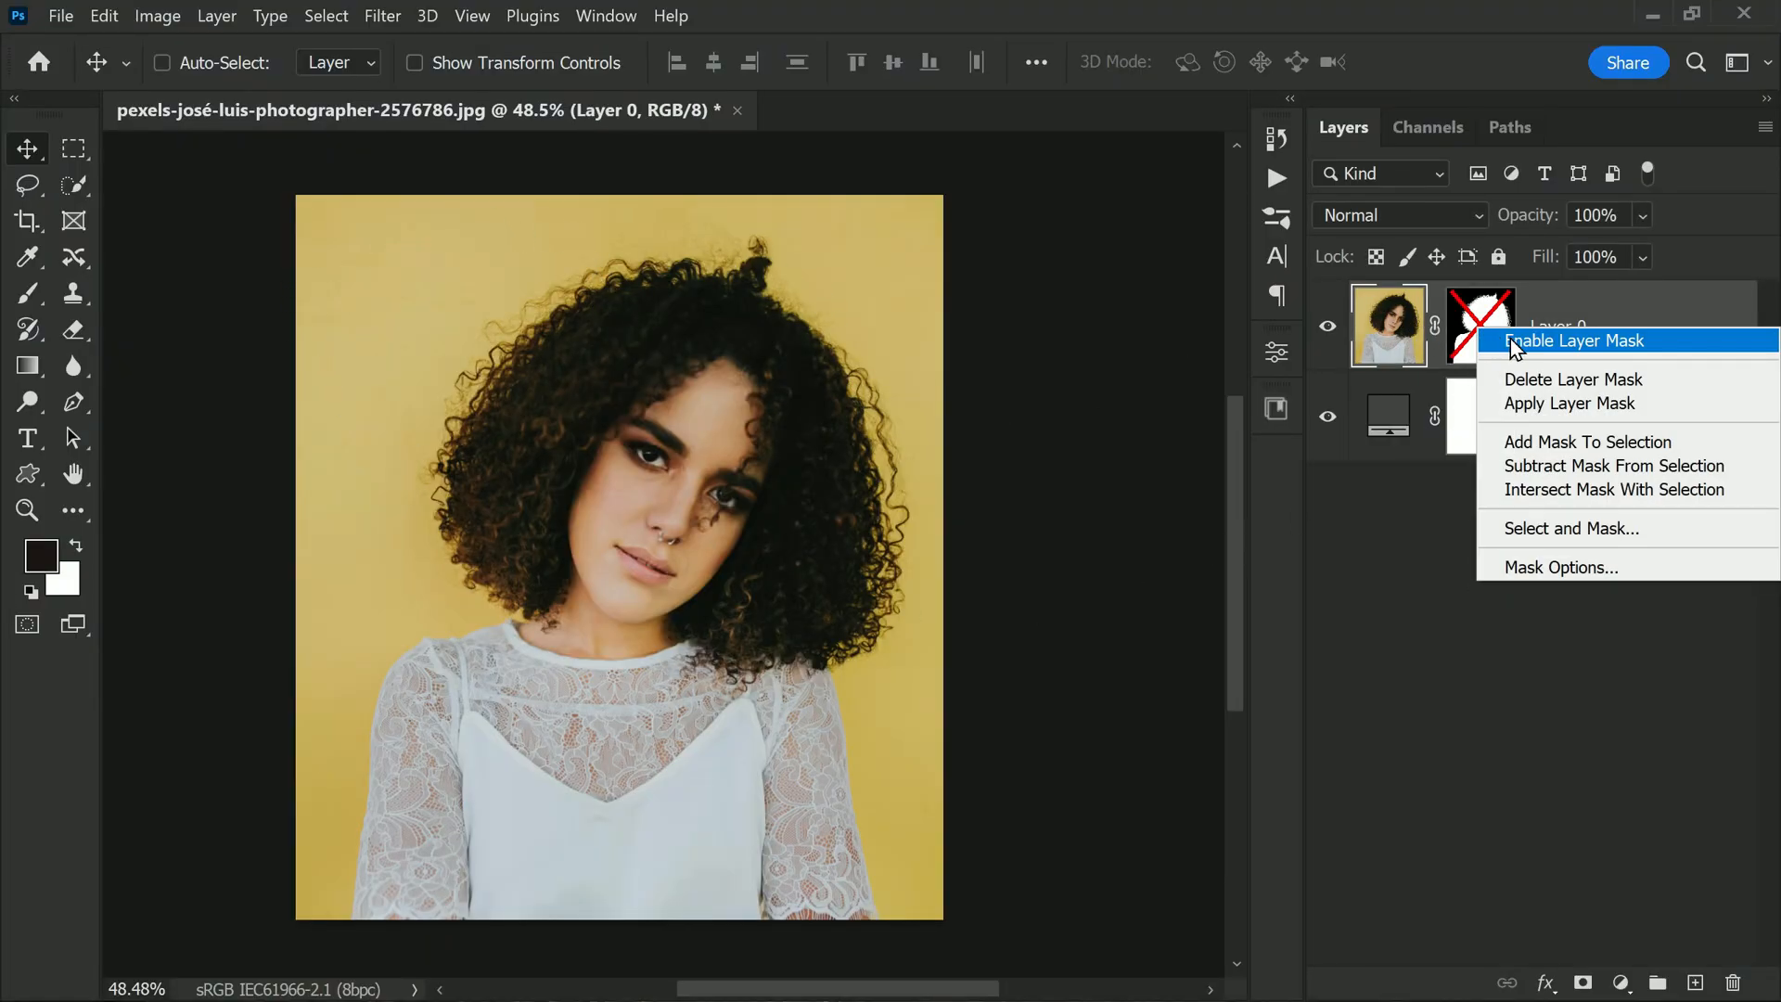
click(1577, 340)
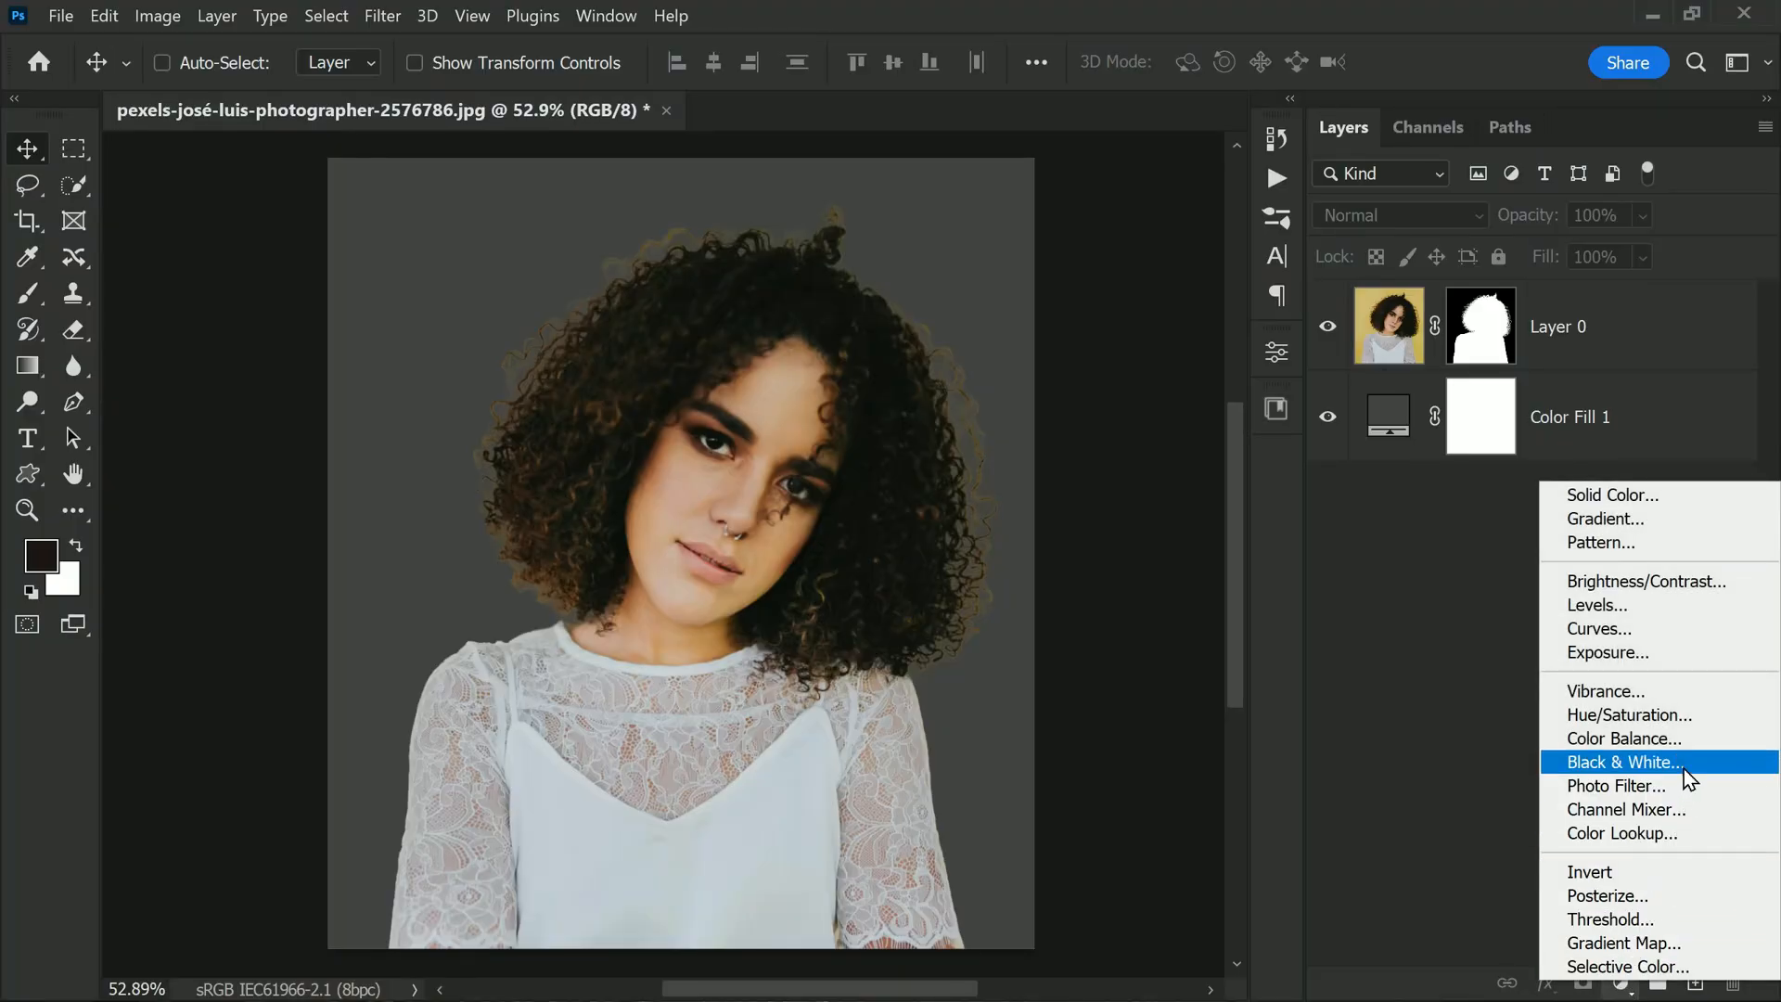
mouse_move(1692, 722)
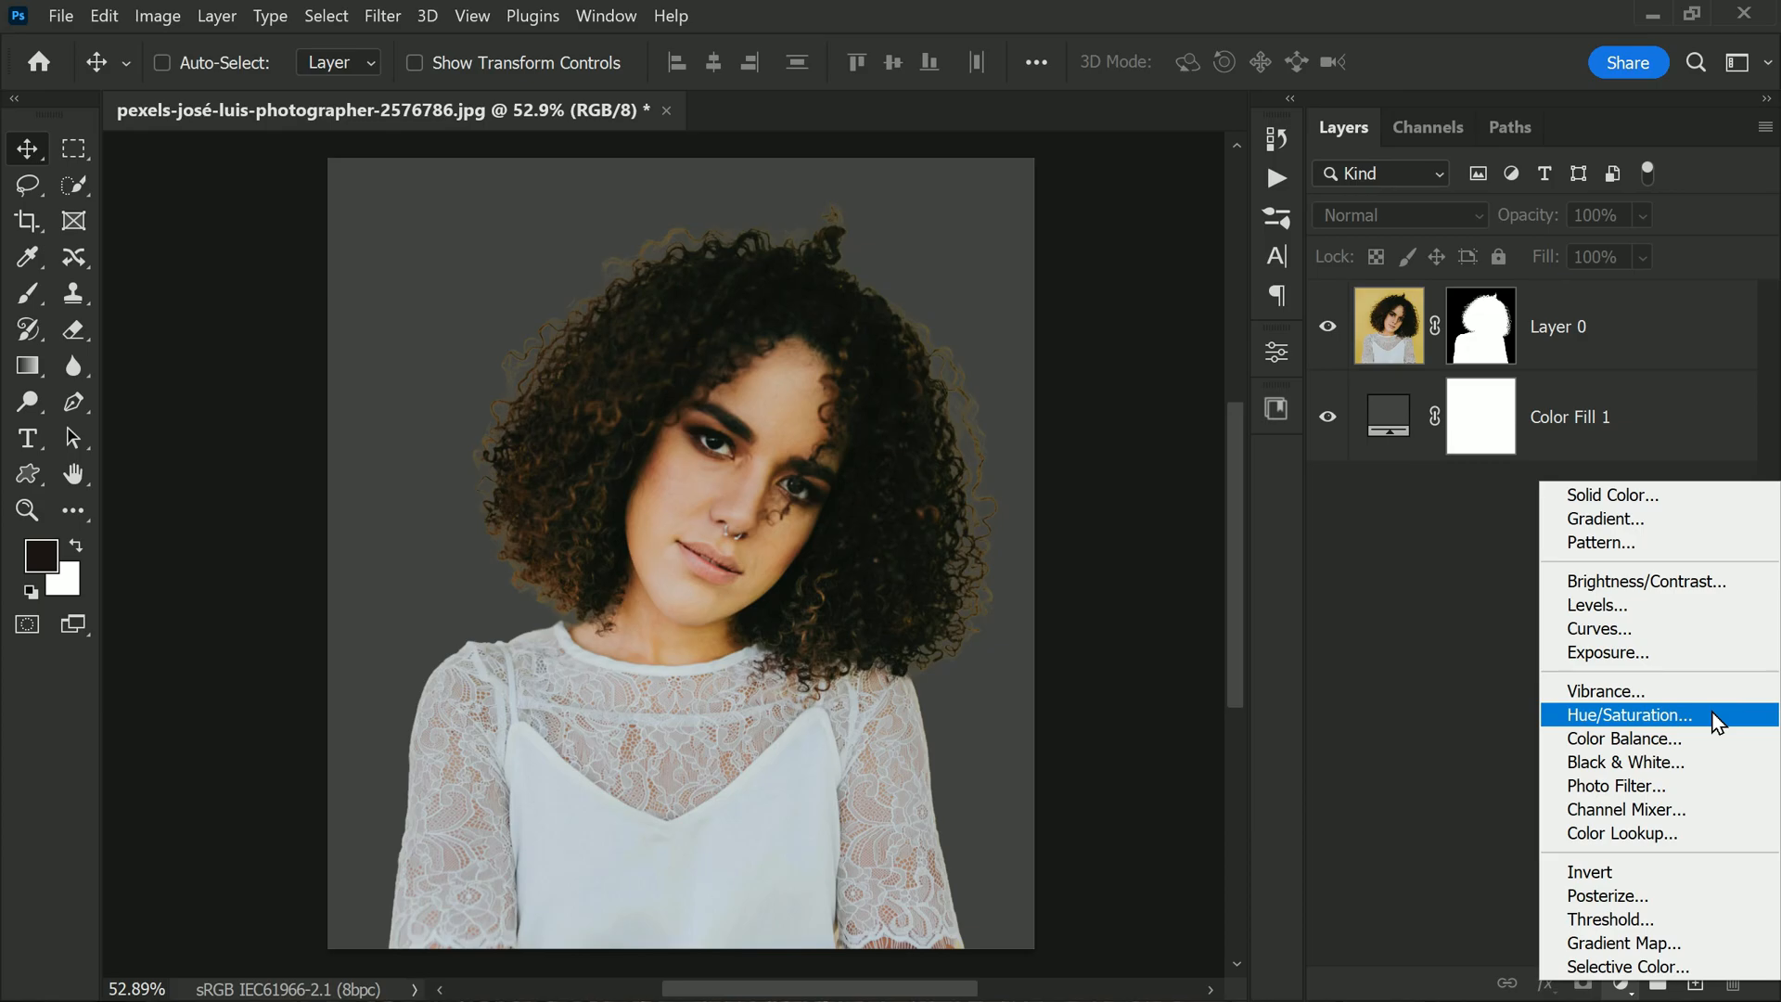
Add a Hue/Saturation adjustment layer and bring up its colour range list
click(1623, 714)
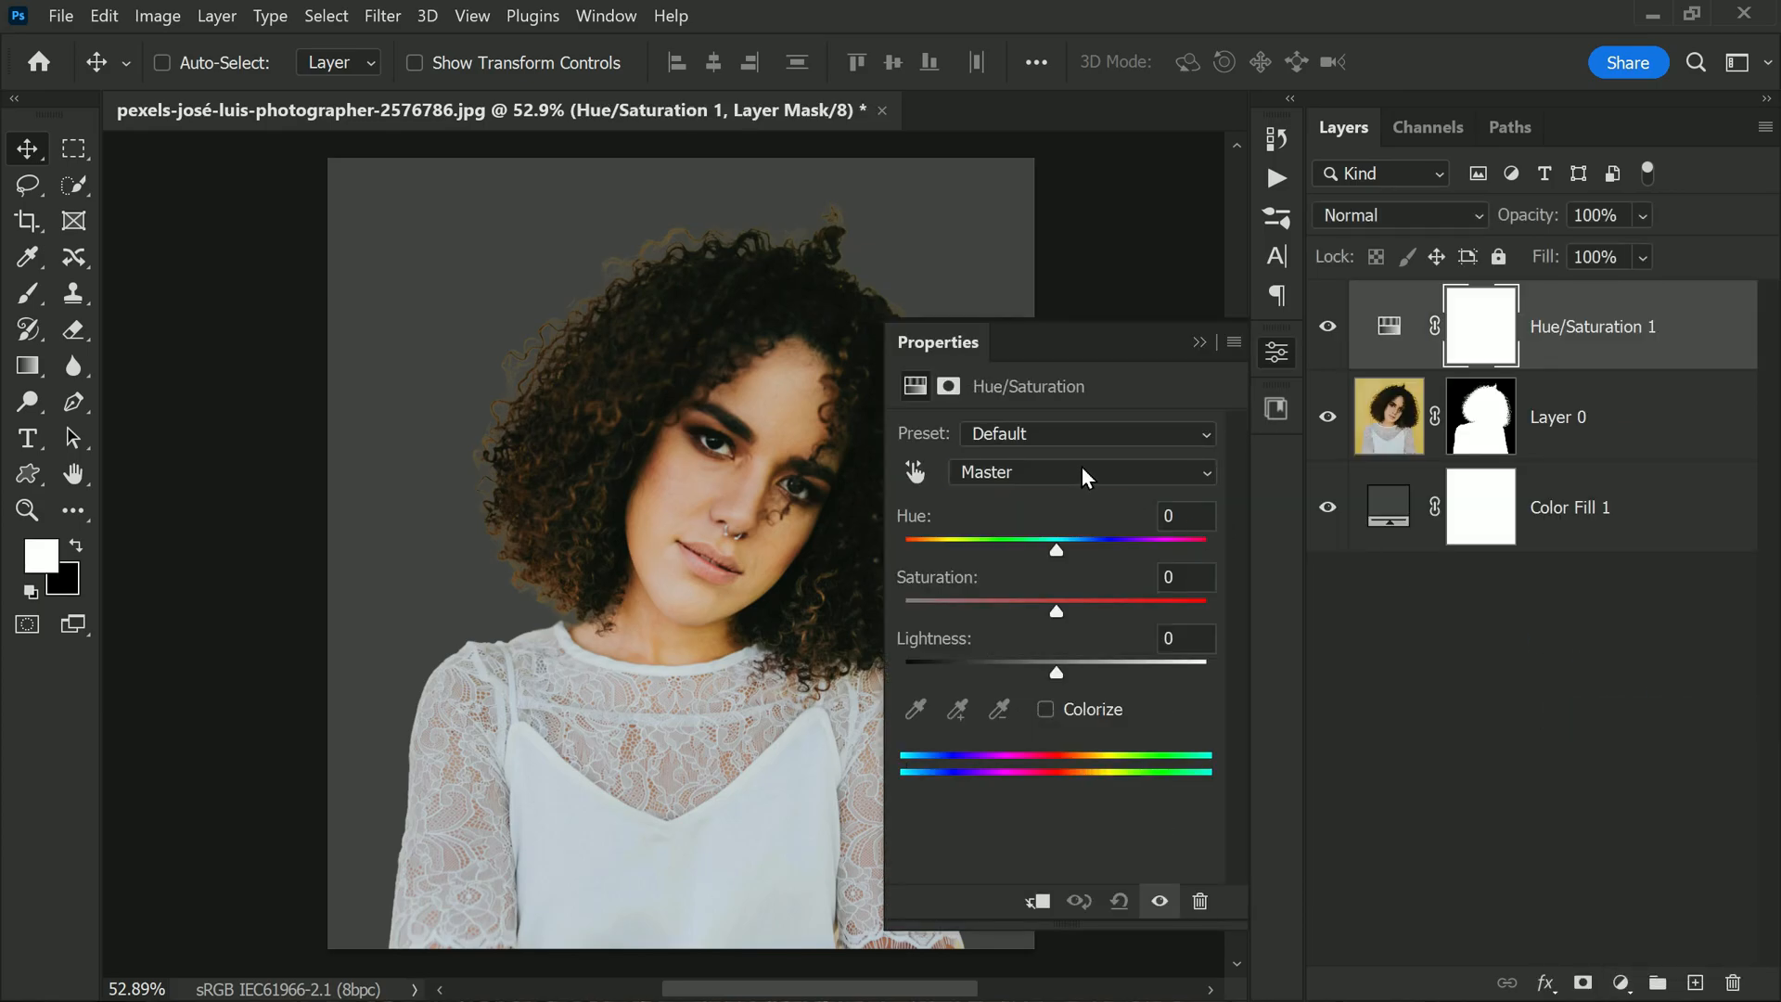
click(1079, 471)
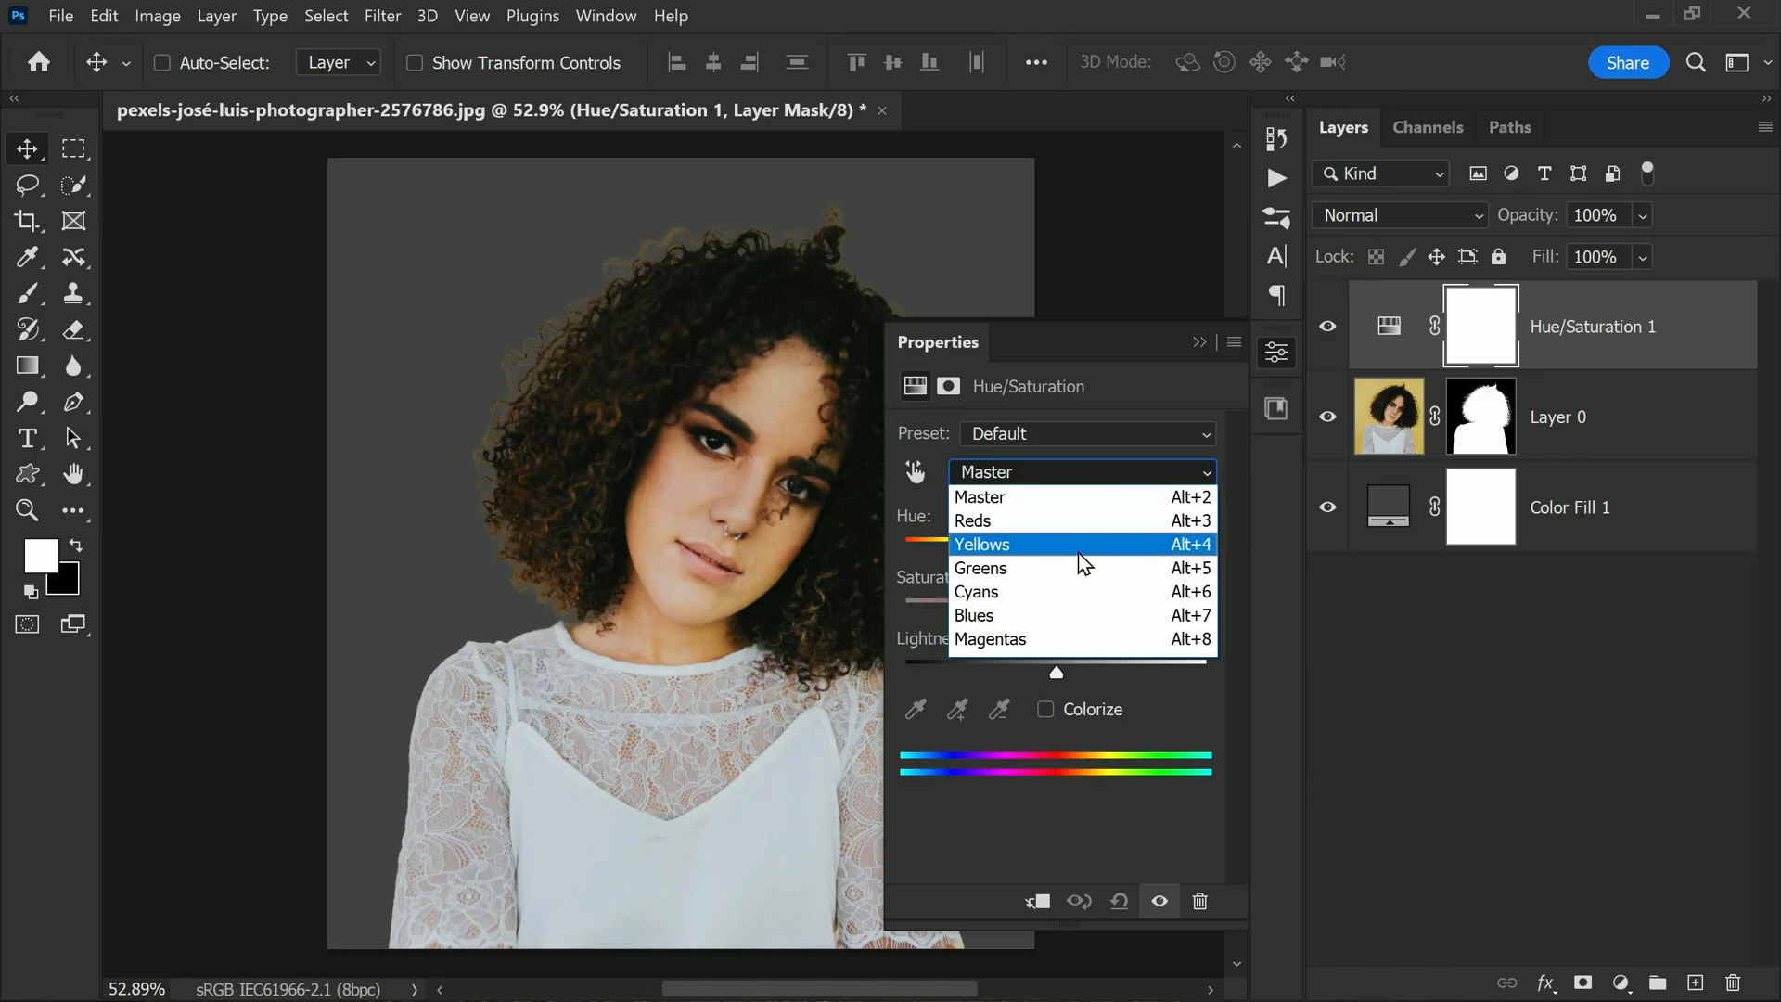
Target the Yellows range, shift it toward orange-red, and set Lightness to -99
click(981, 545)
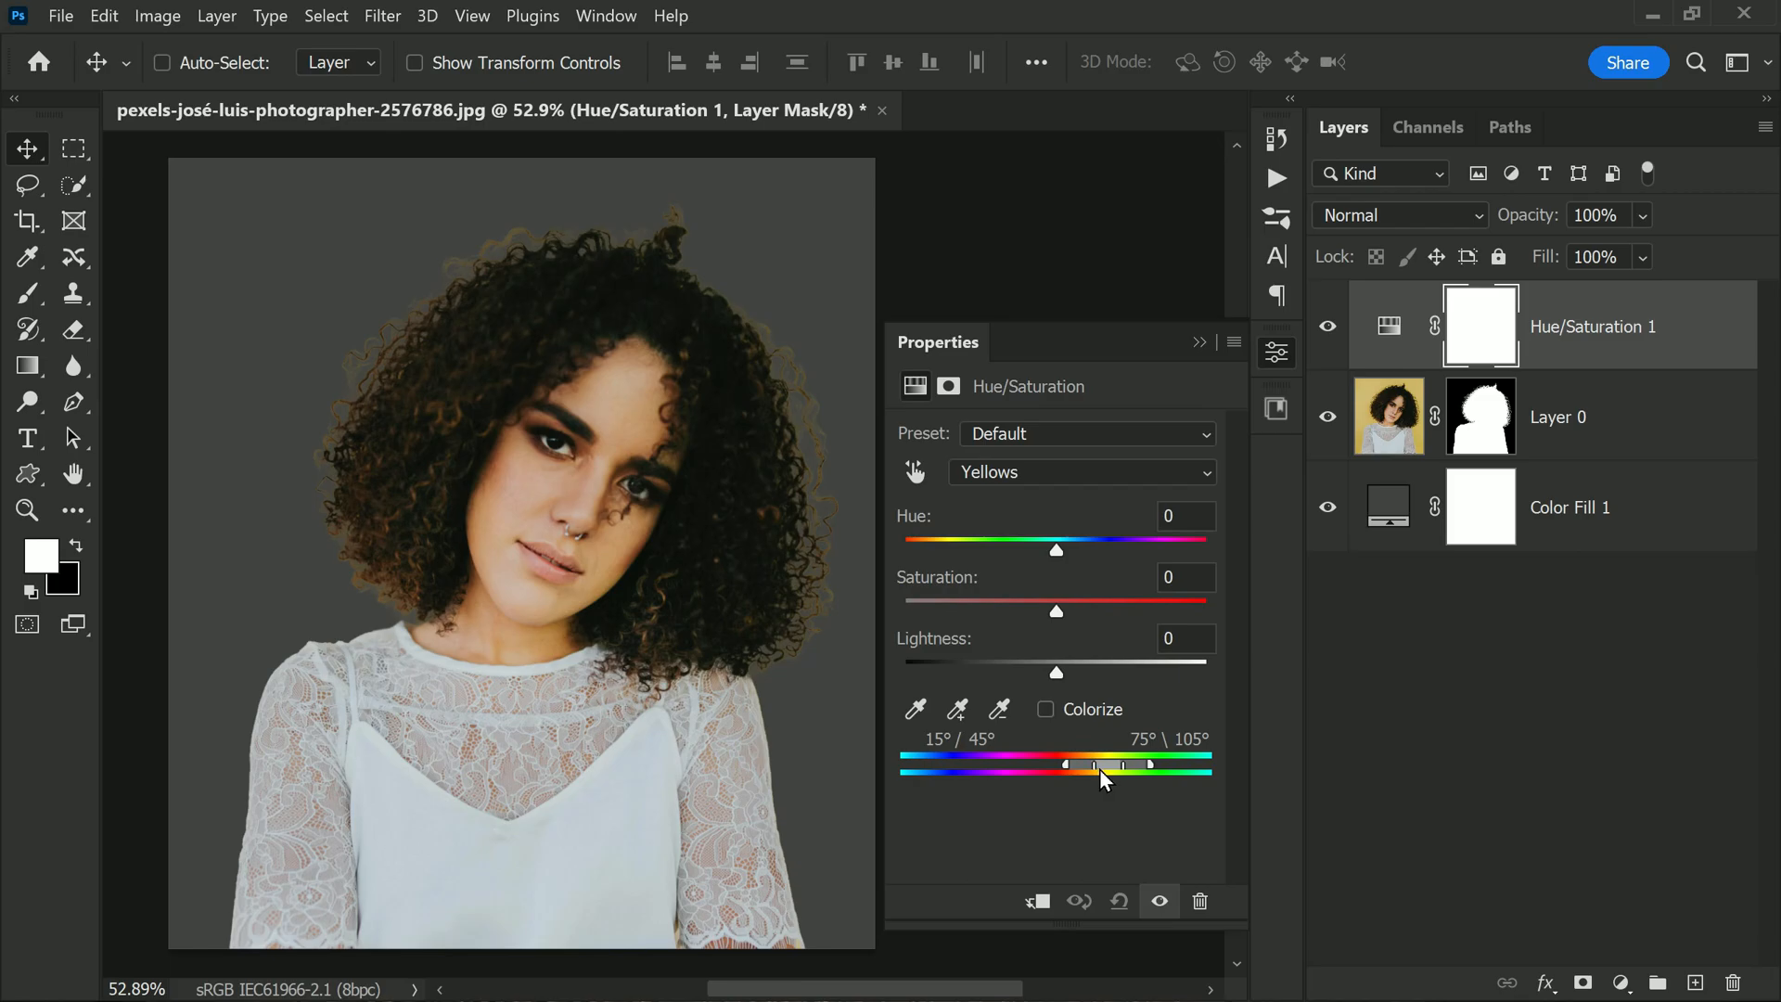
drag(1147, 765, 1113, 765)
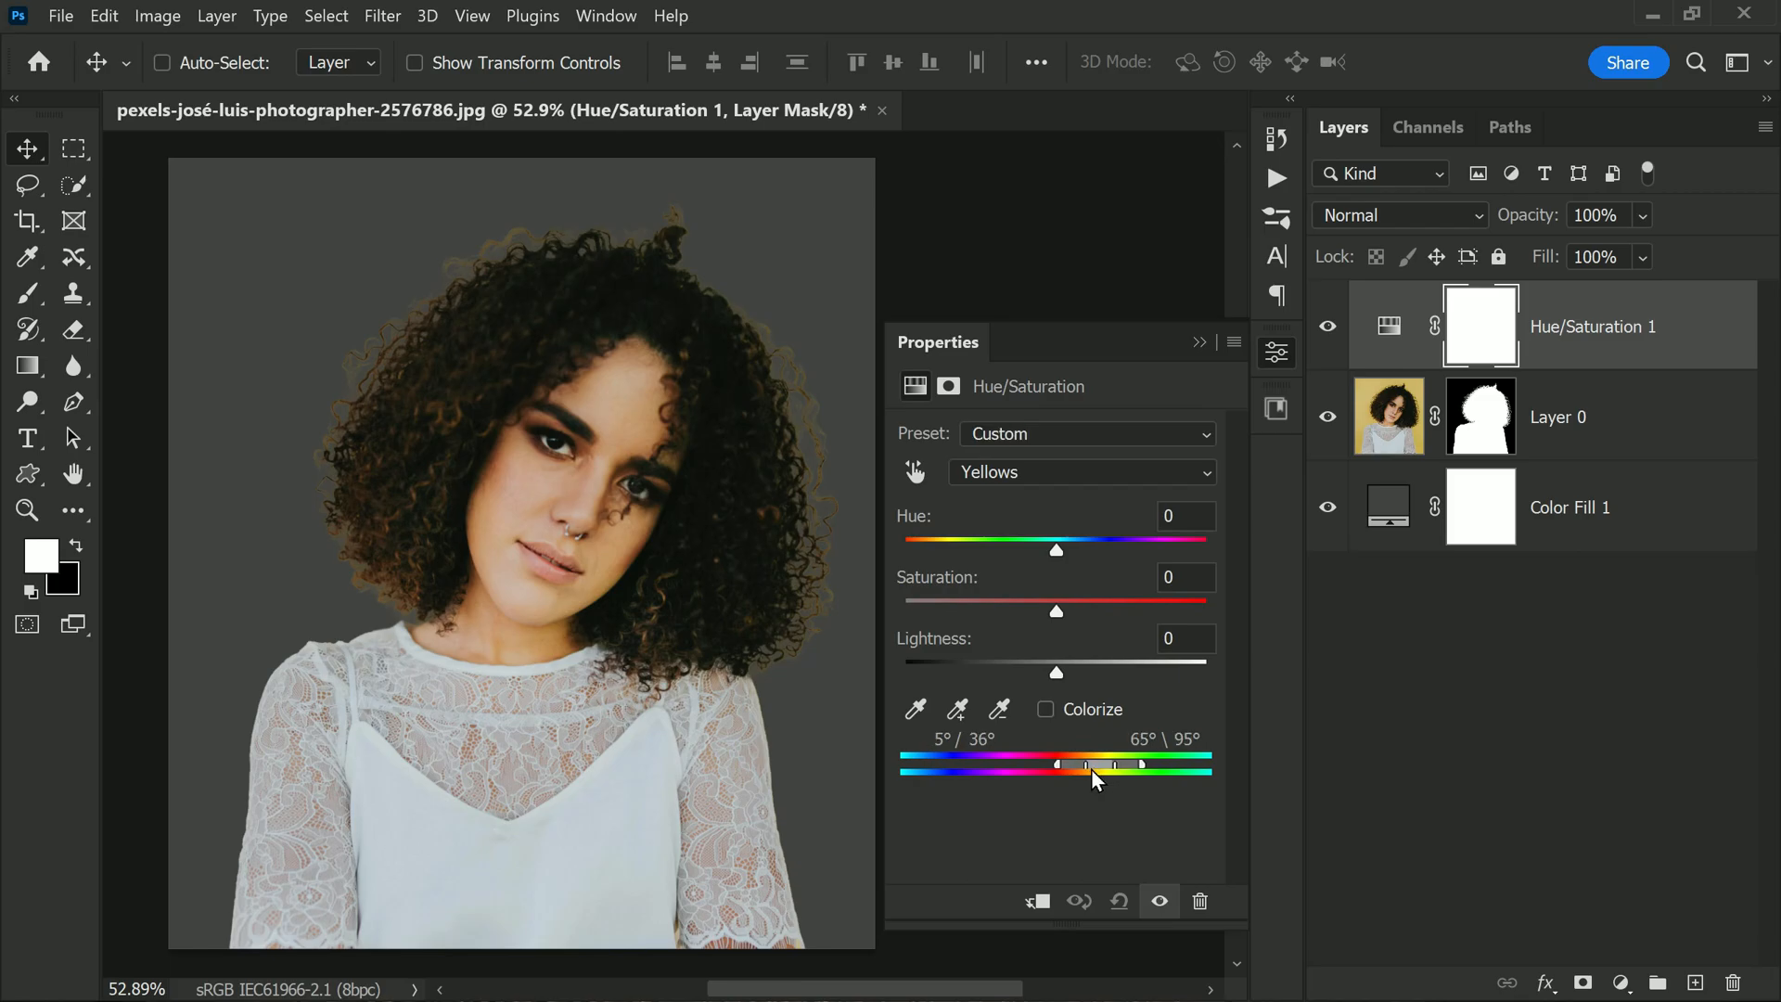
drag(1084, 768, 1054, 768)
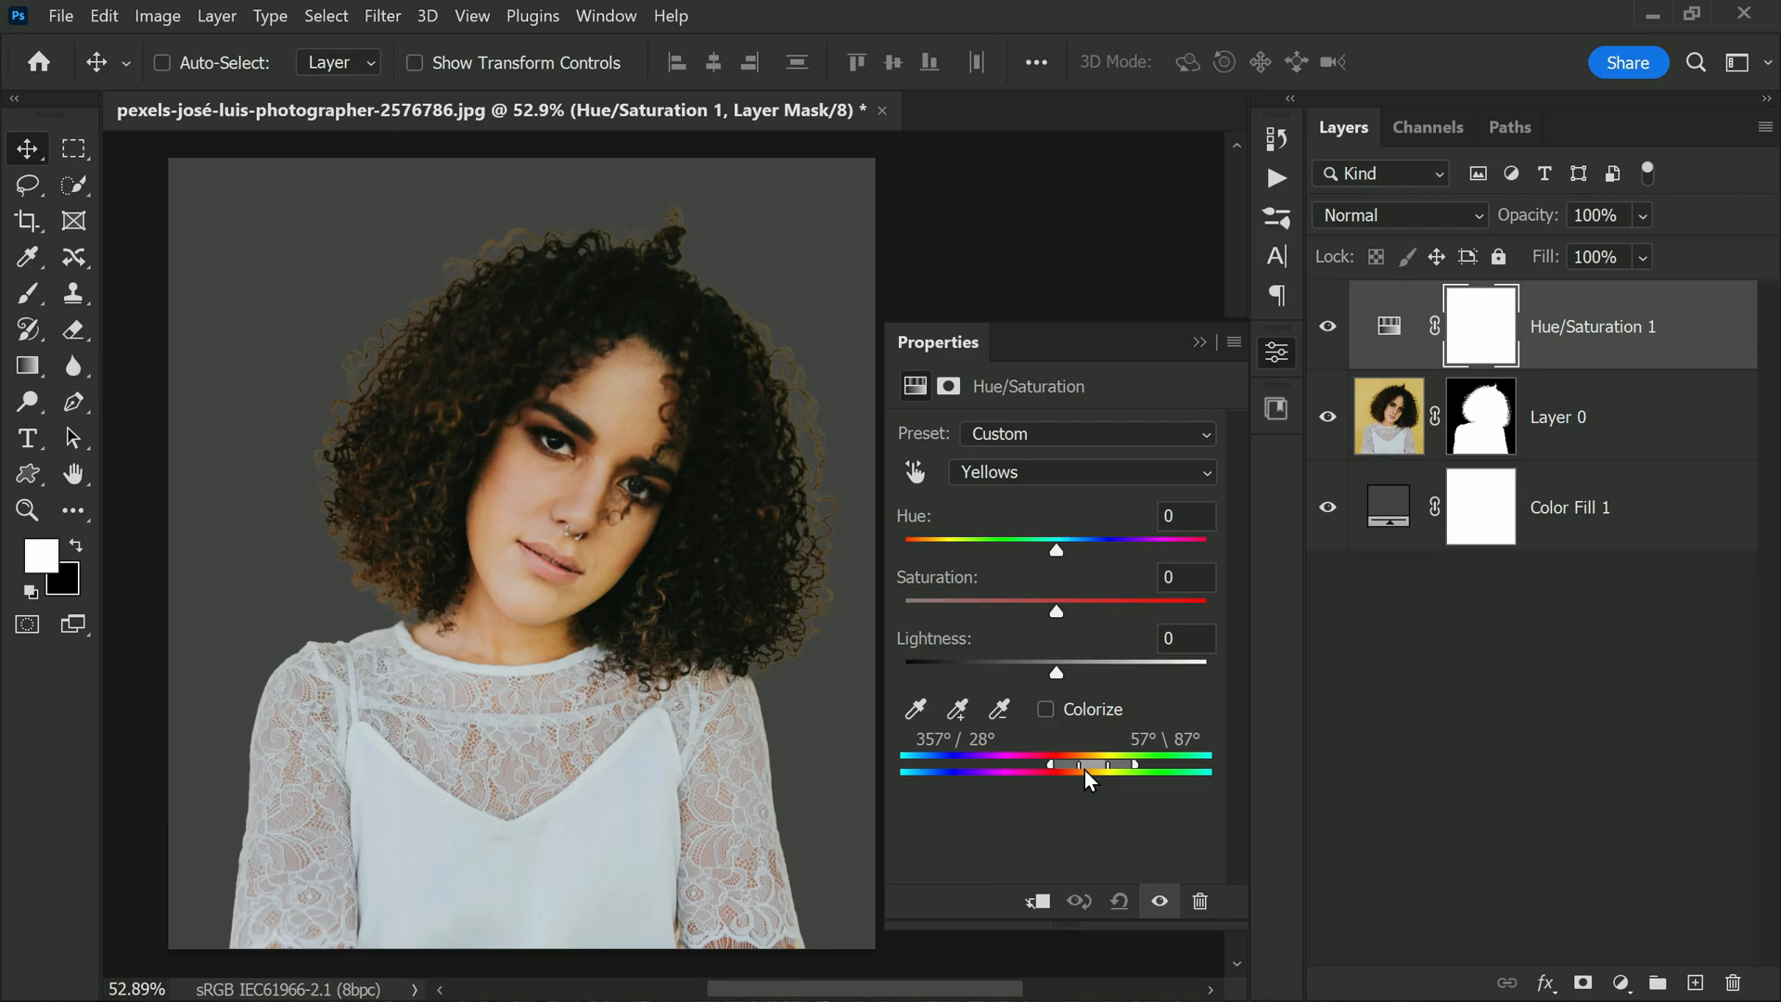
drag(1091, 768, 1085, 767)
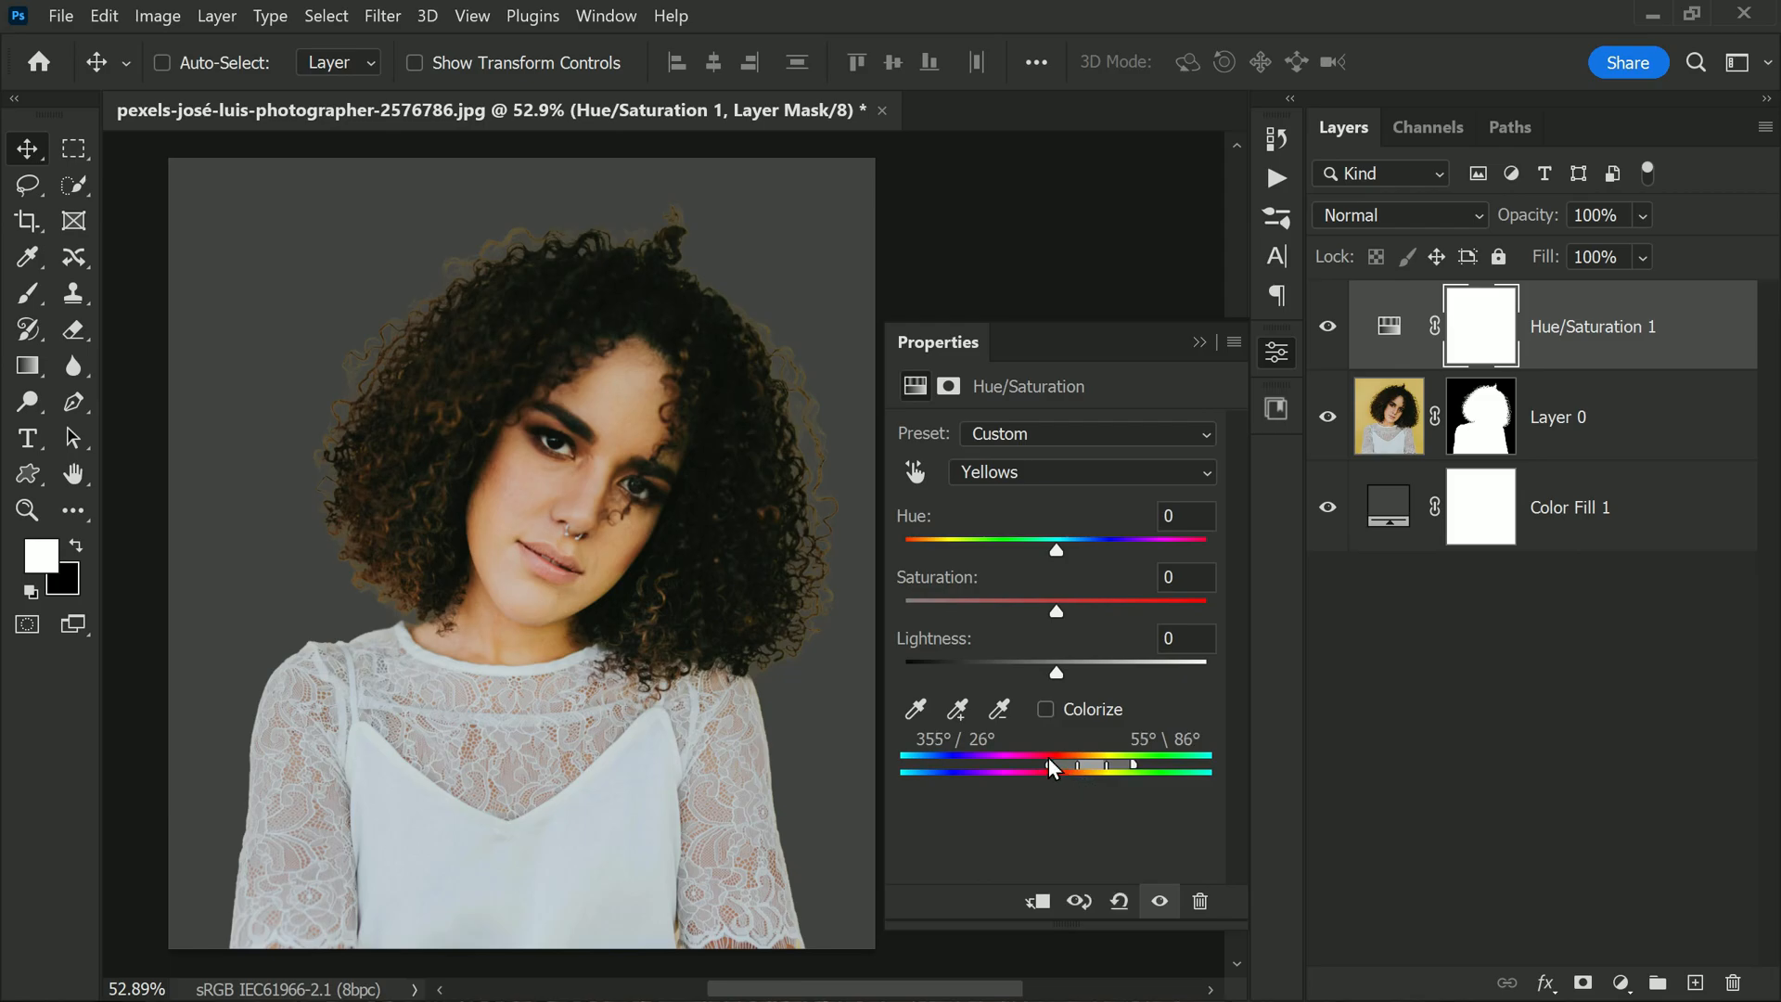
drag(1057, 764, 1068, 764)
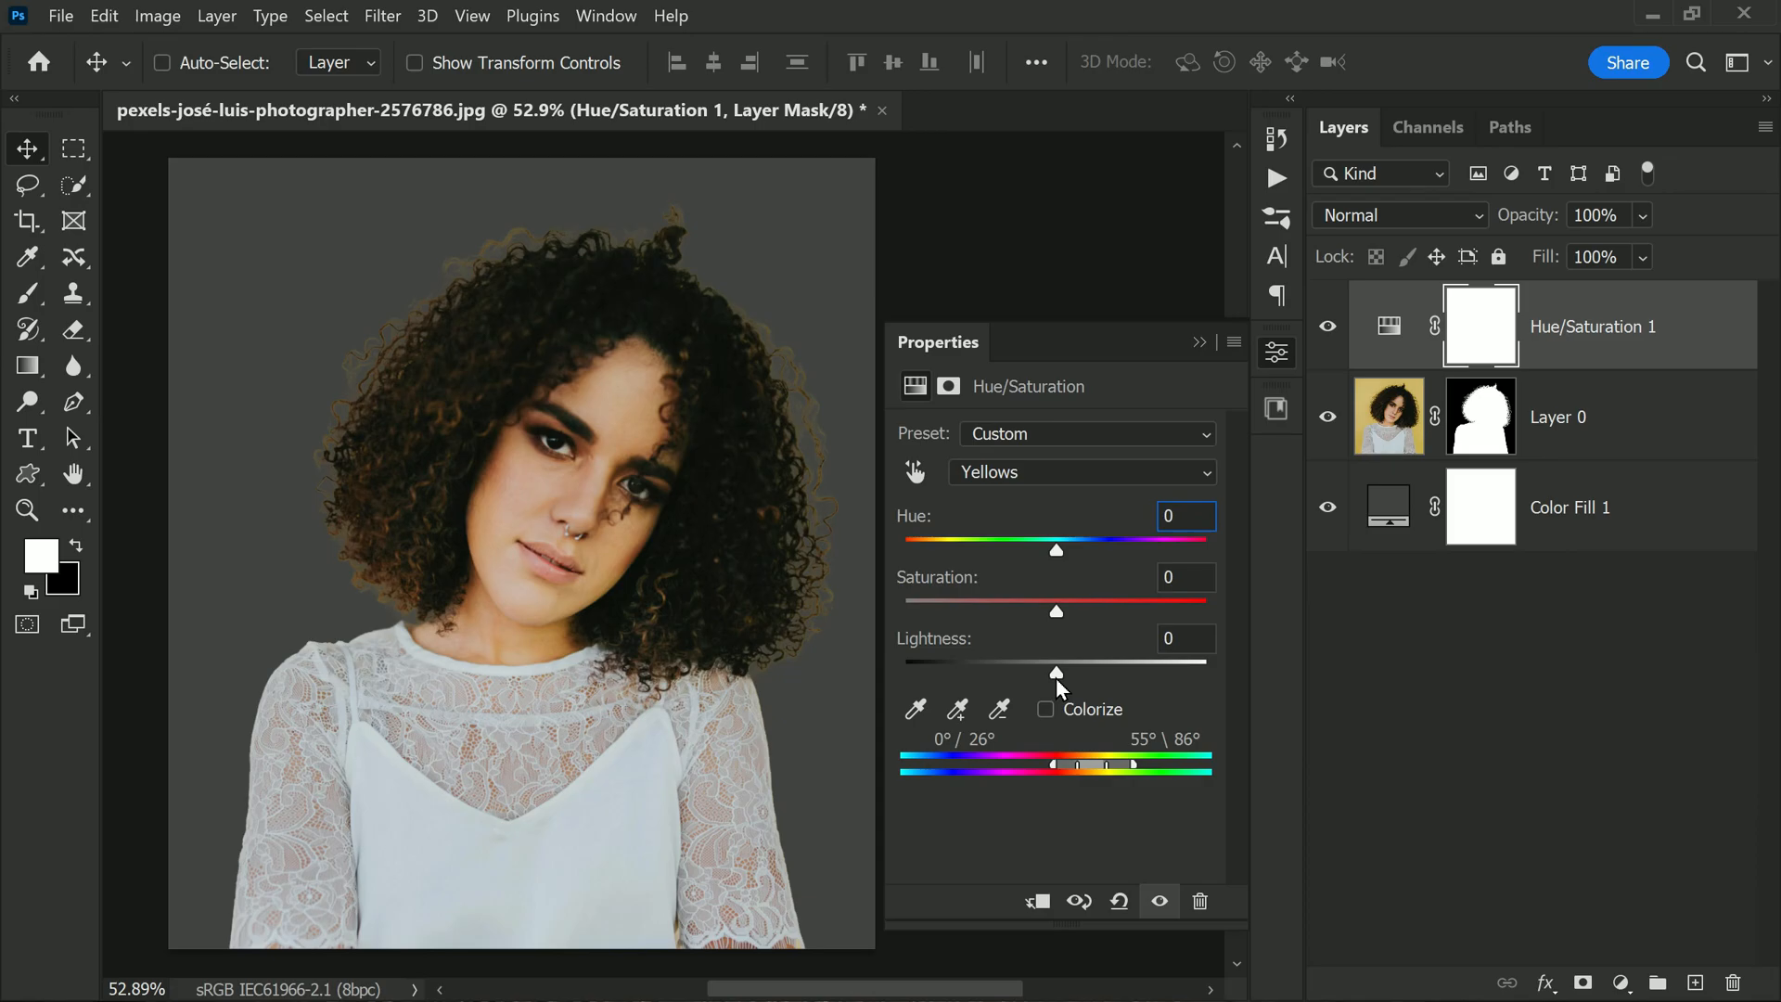
drag(1056, 672, 911, 672)
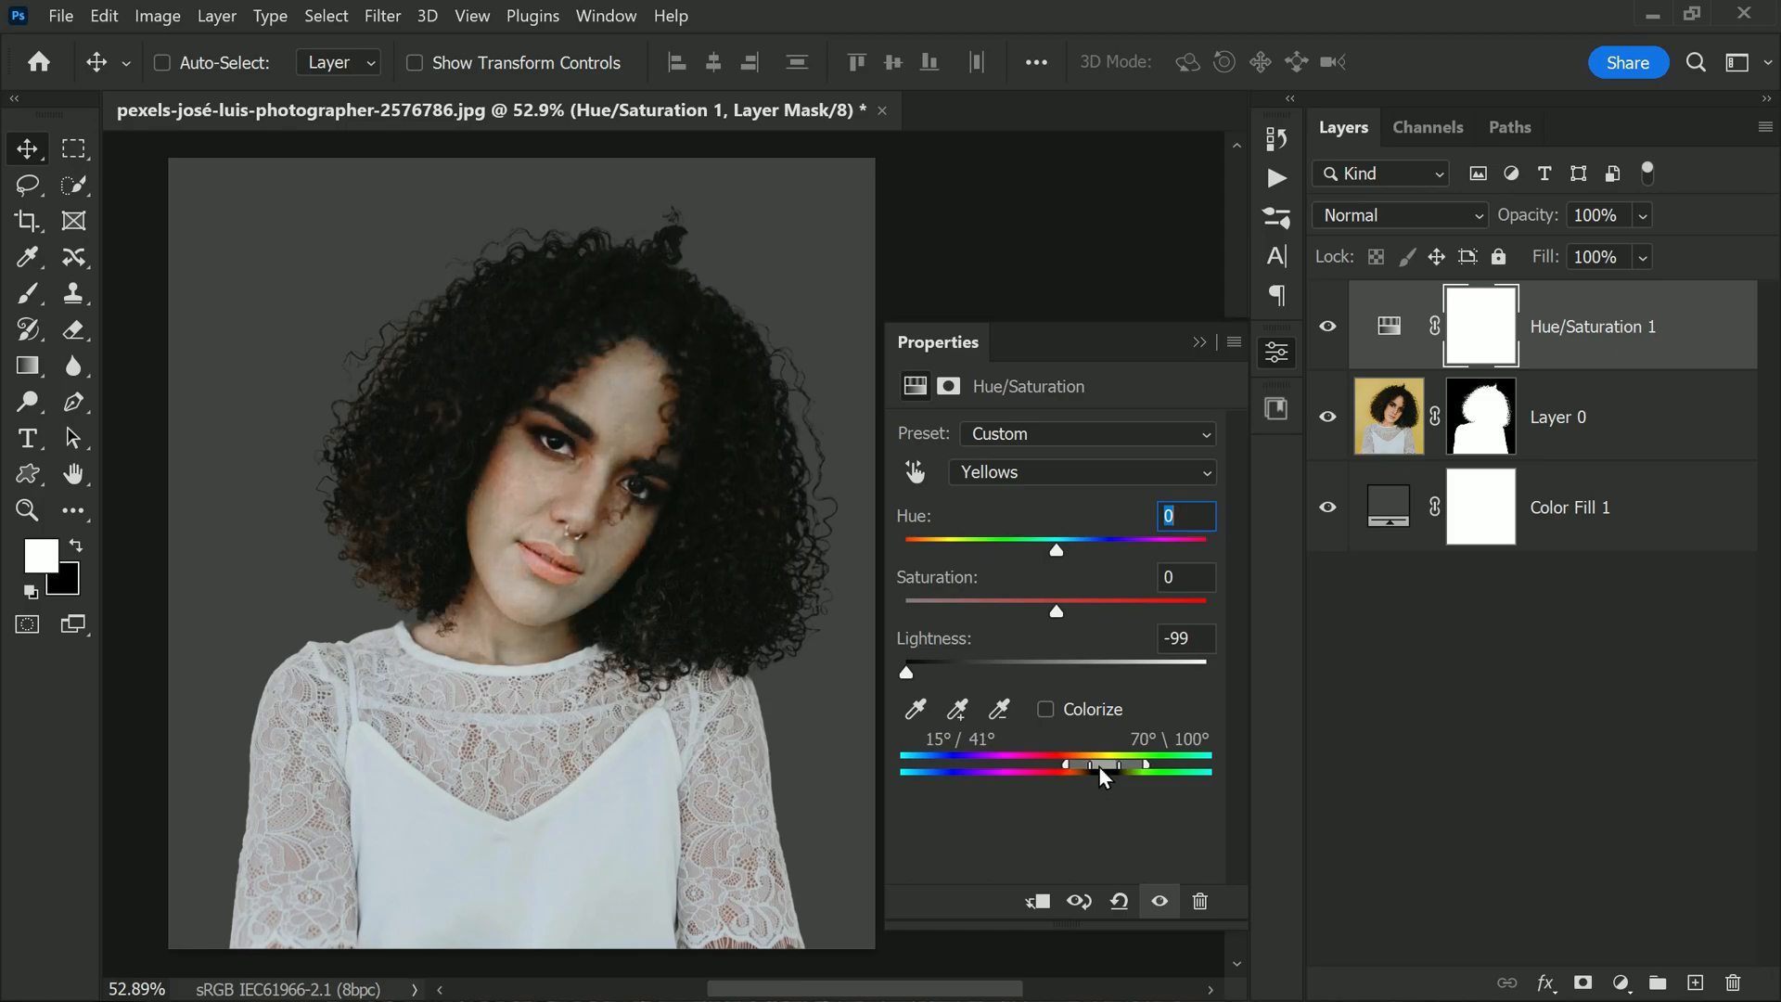
Fine-tune the hue range onto the hair fringe, then invert the layer mask to black
drag(1064, 765, 1115, 765)
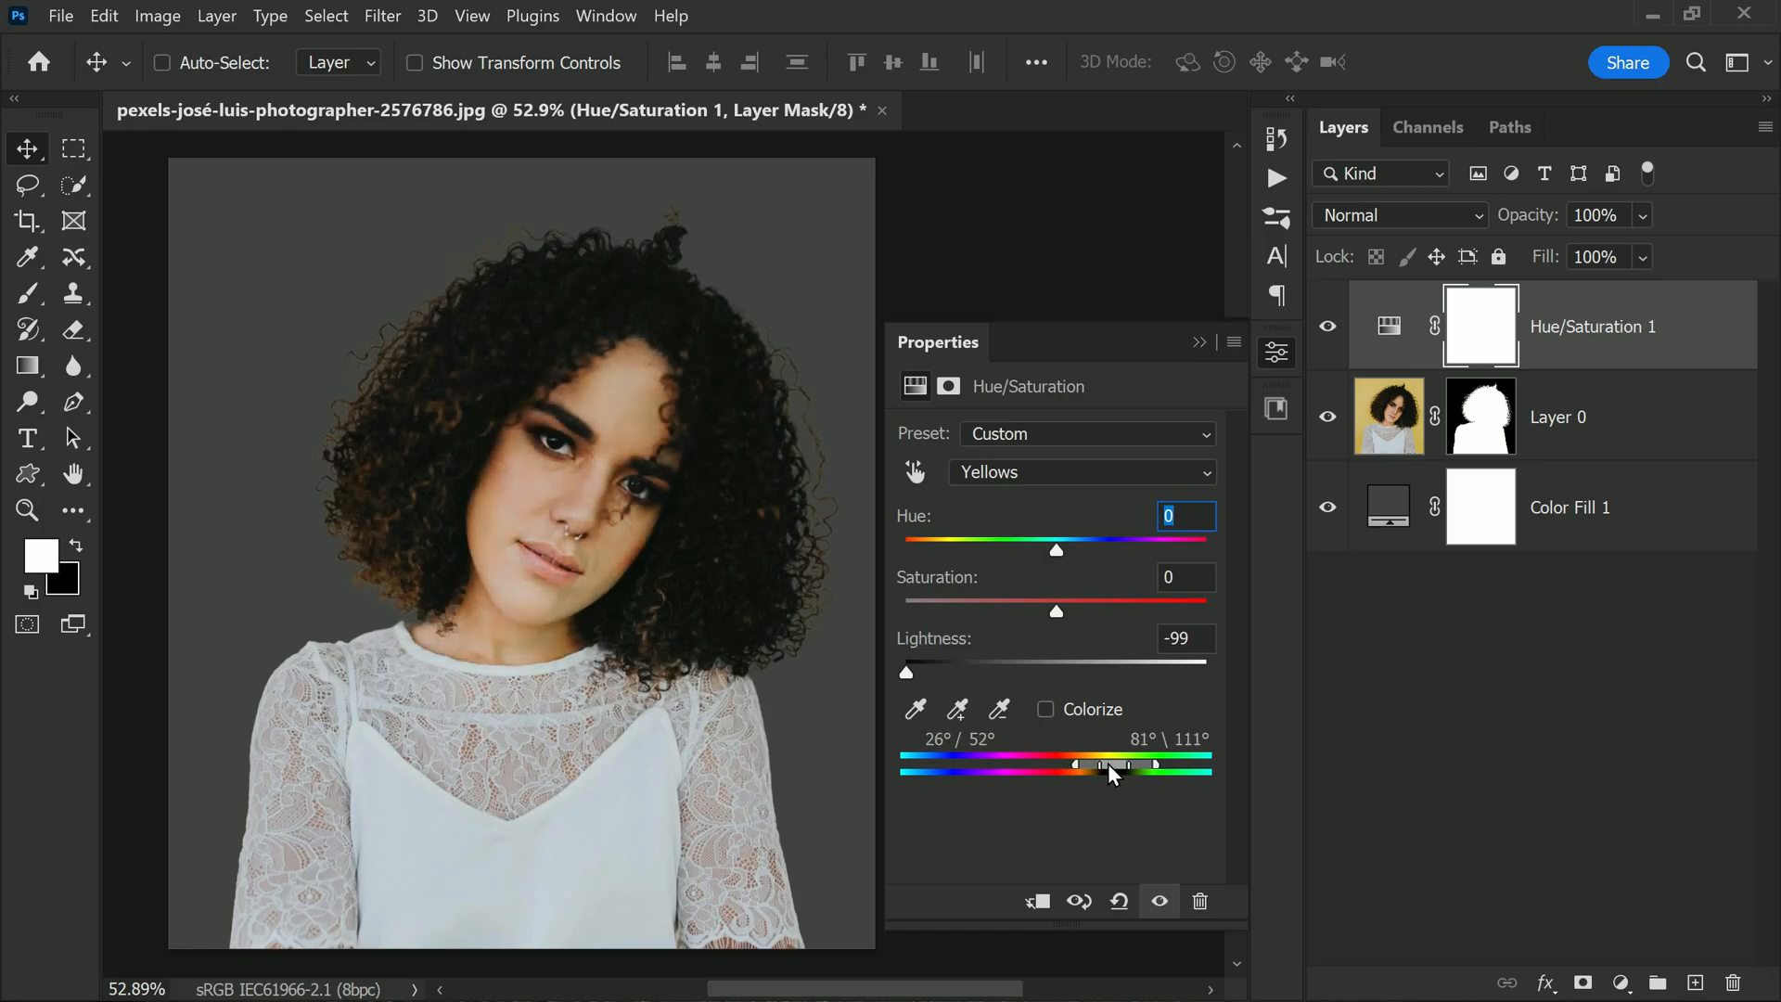
drag(1118, 765, 1104, 765)
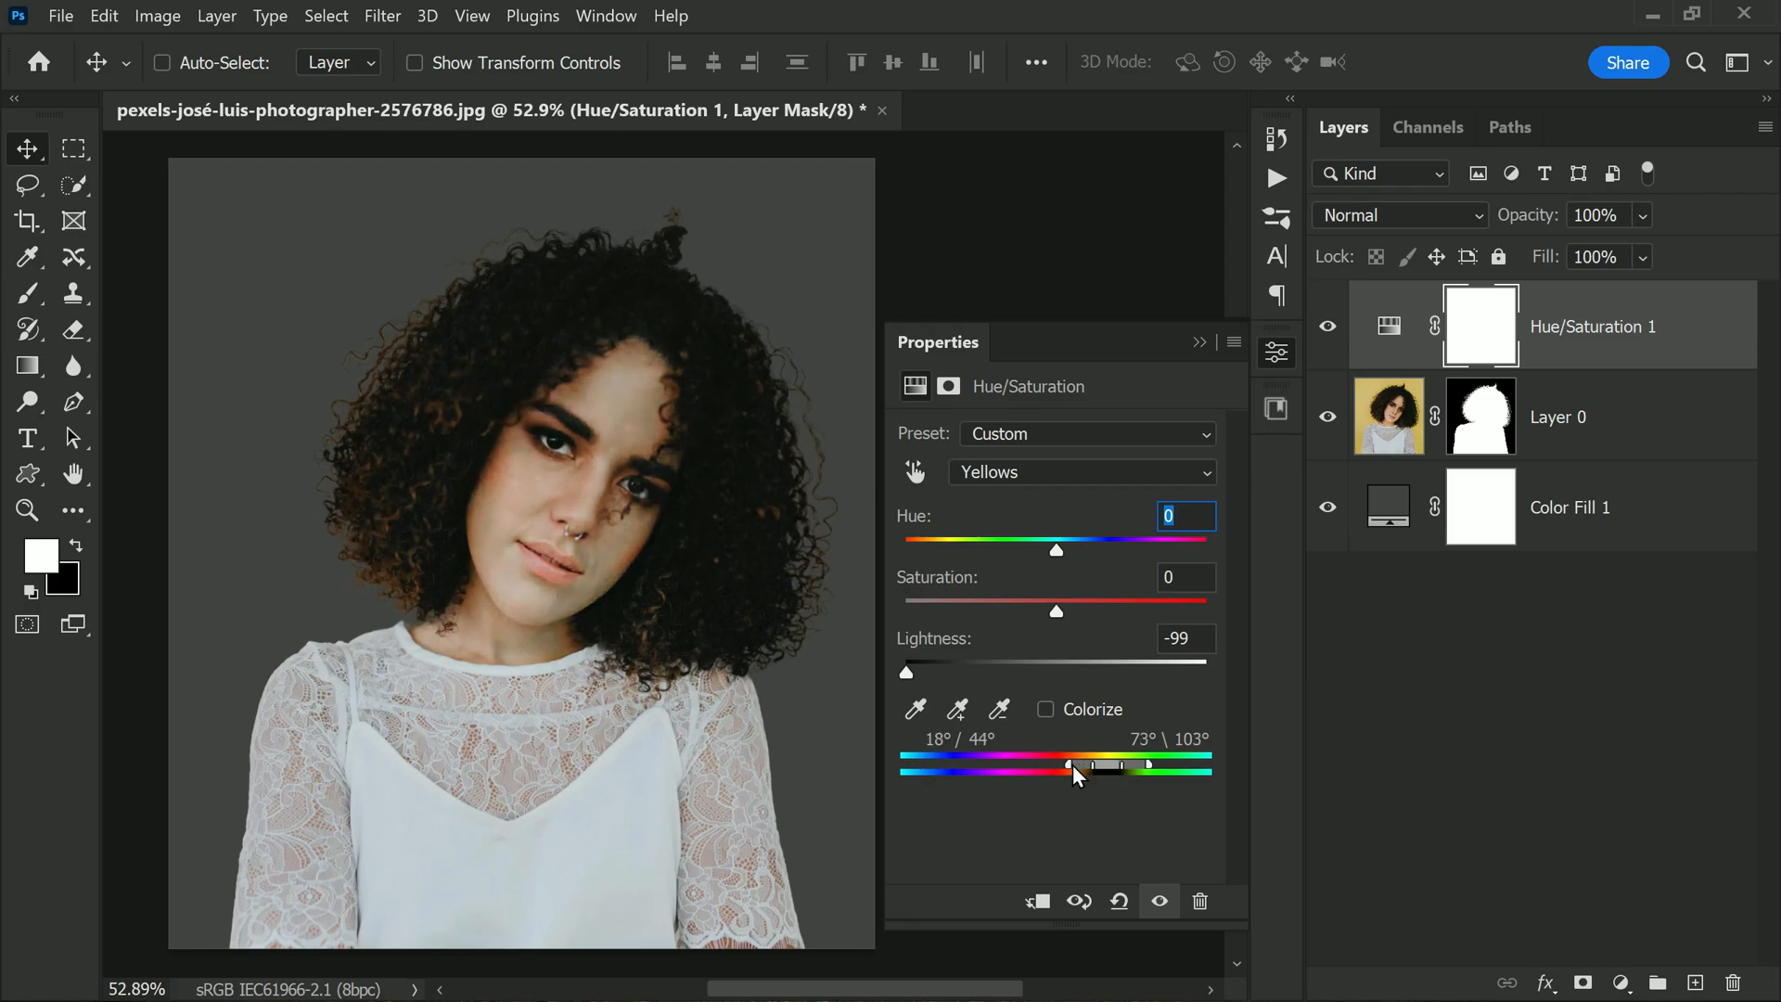
drag(1066, 766, 1062, 765)
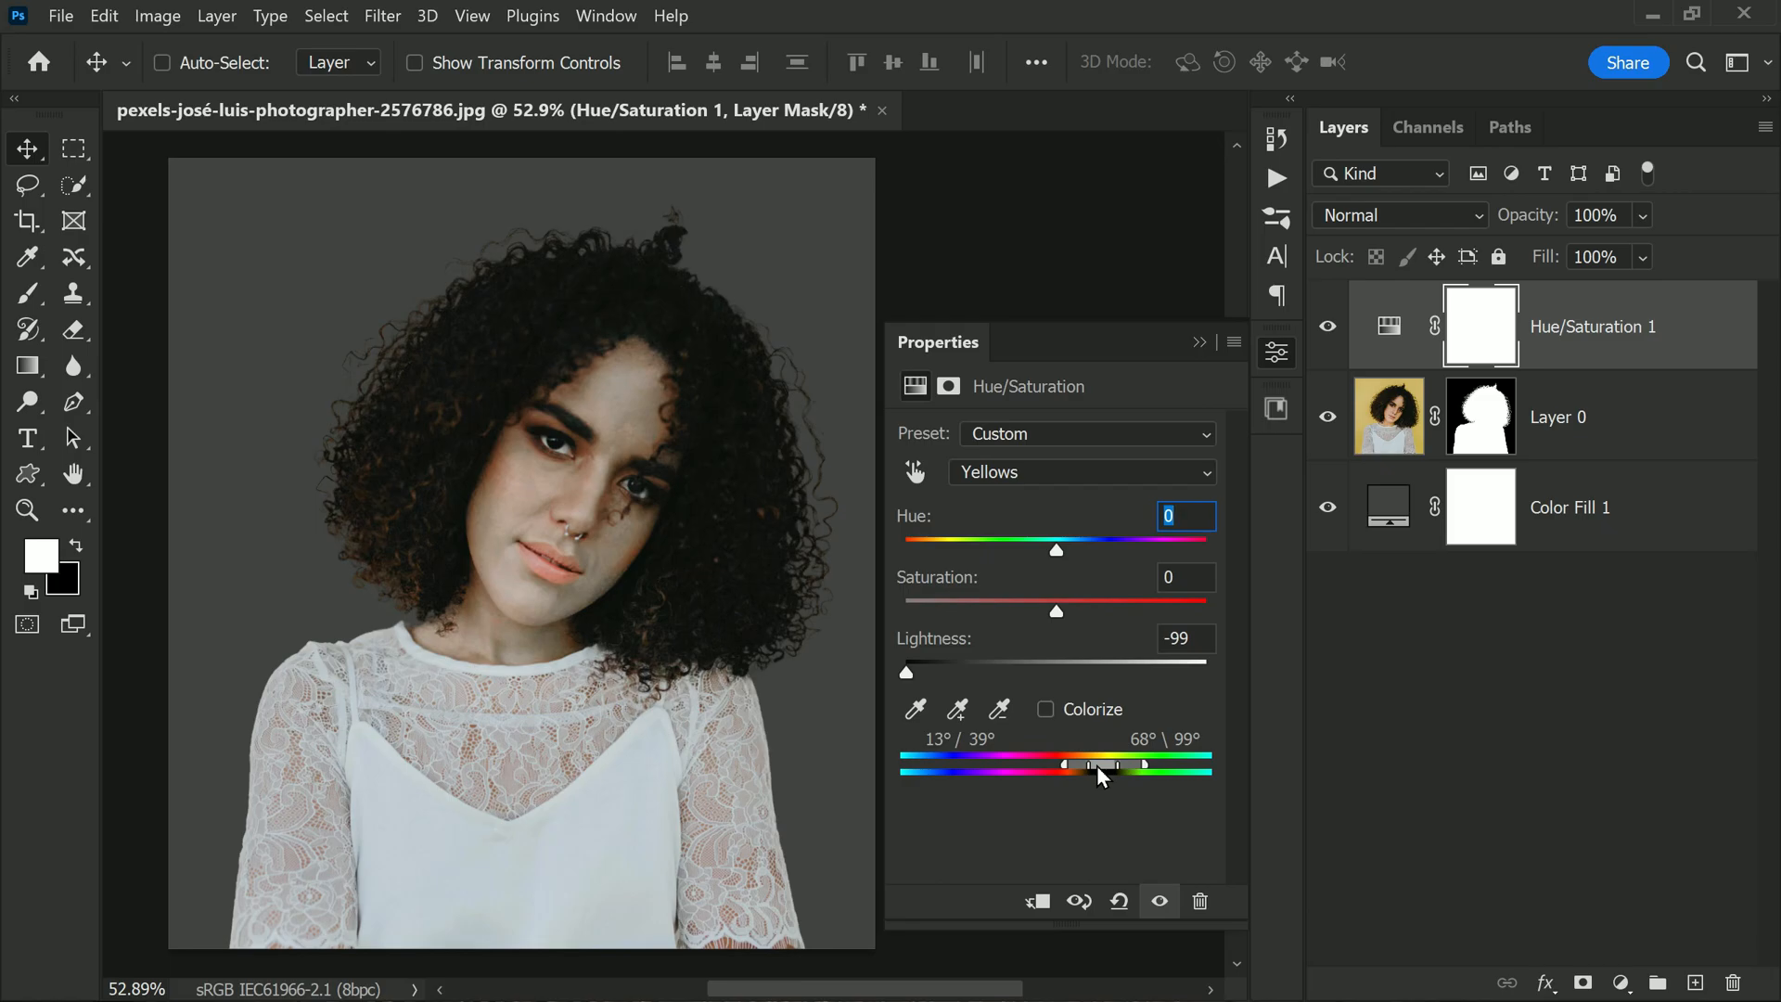
drag(1096, 768, 1051, 780)
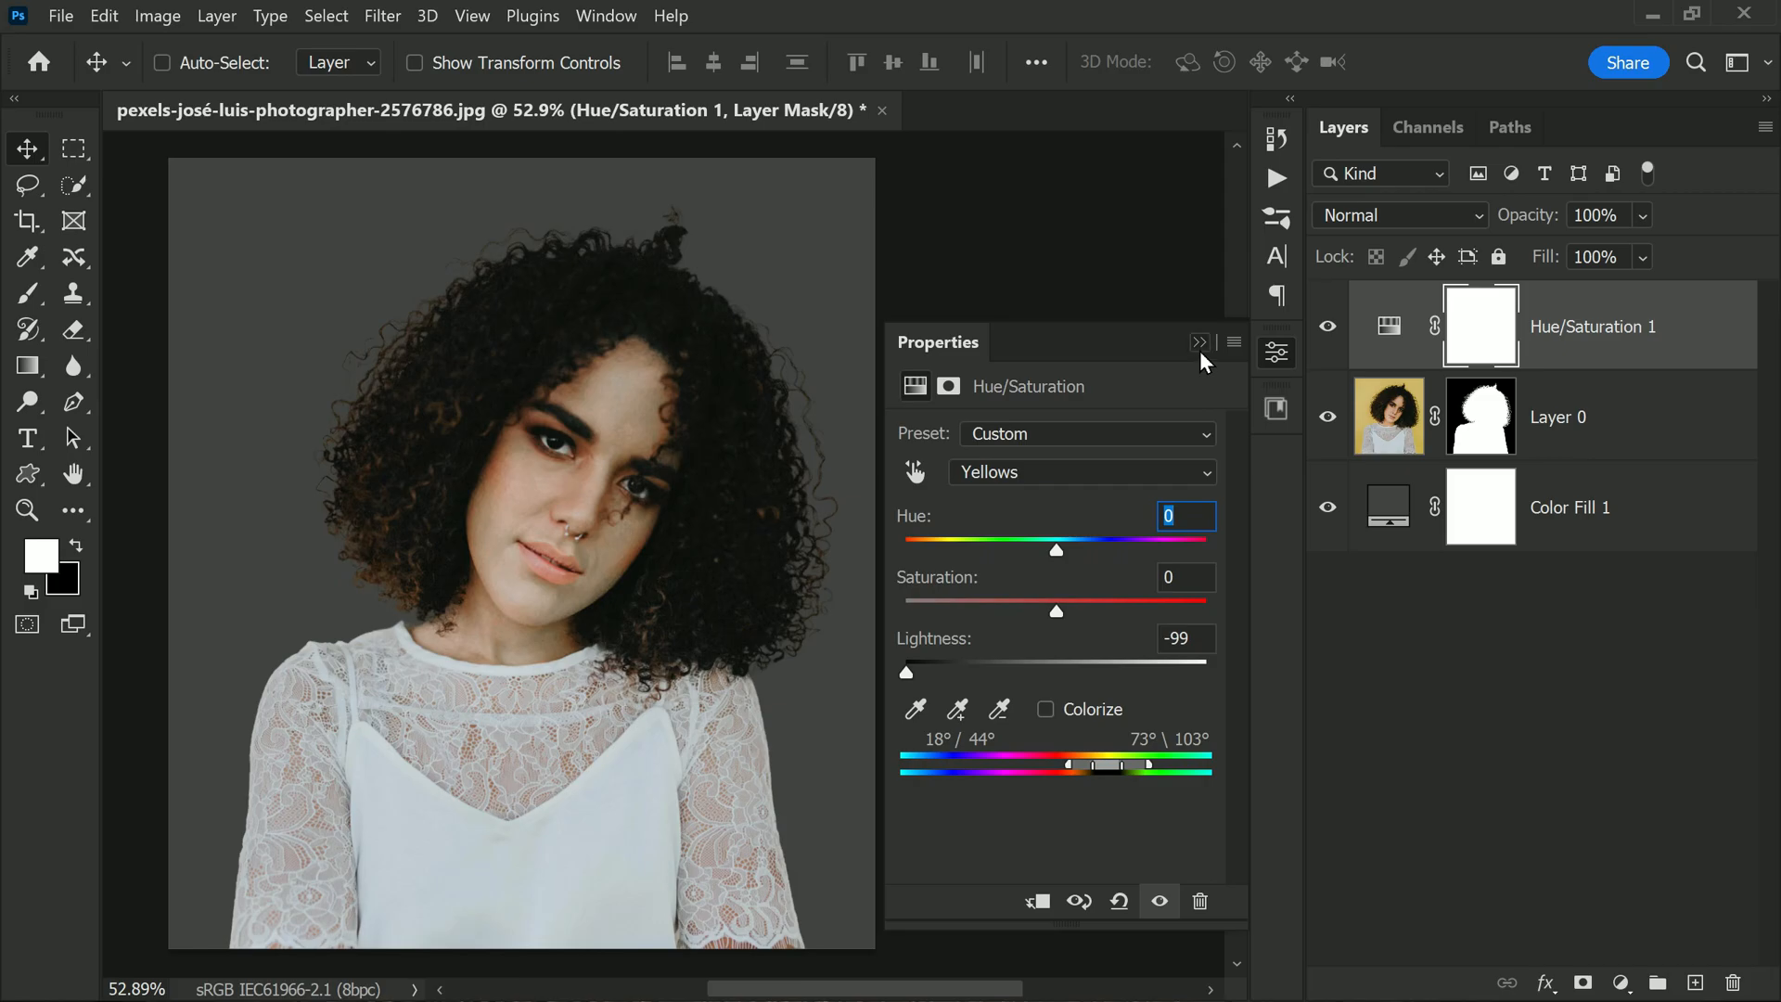
click(1199, 342)
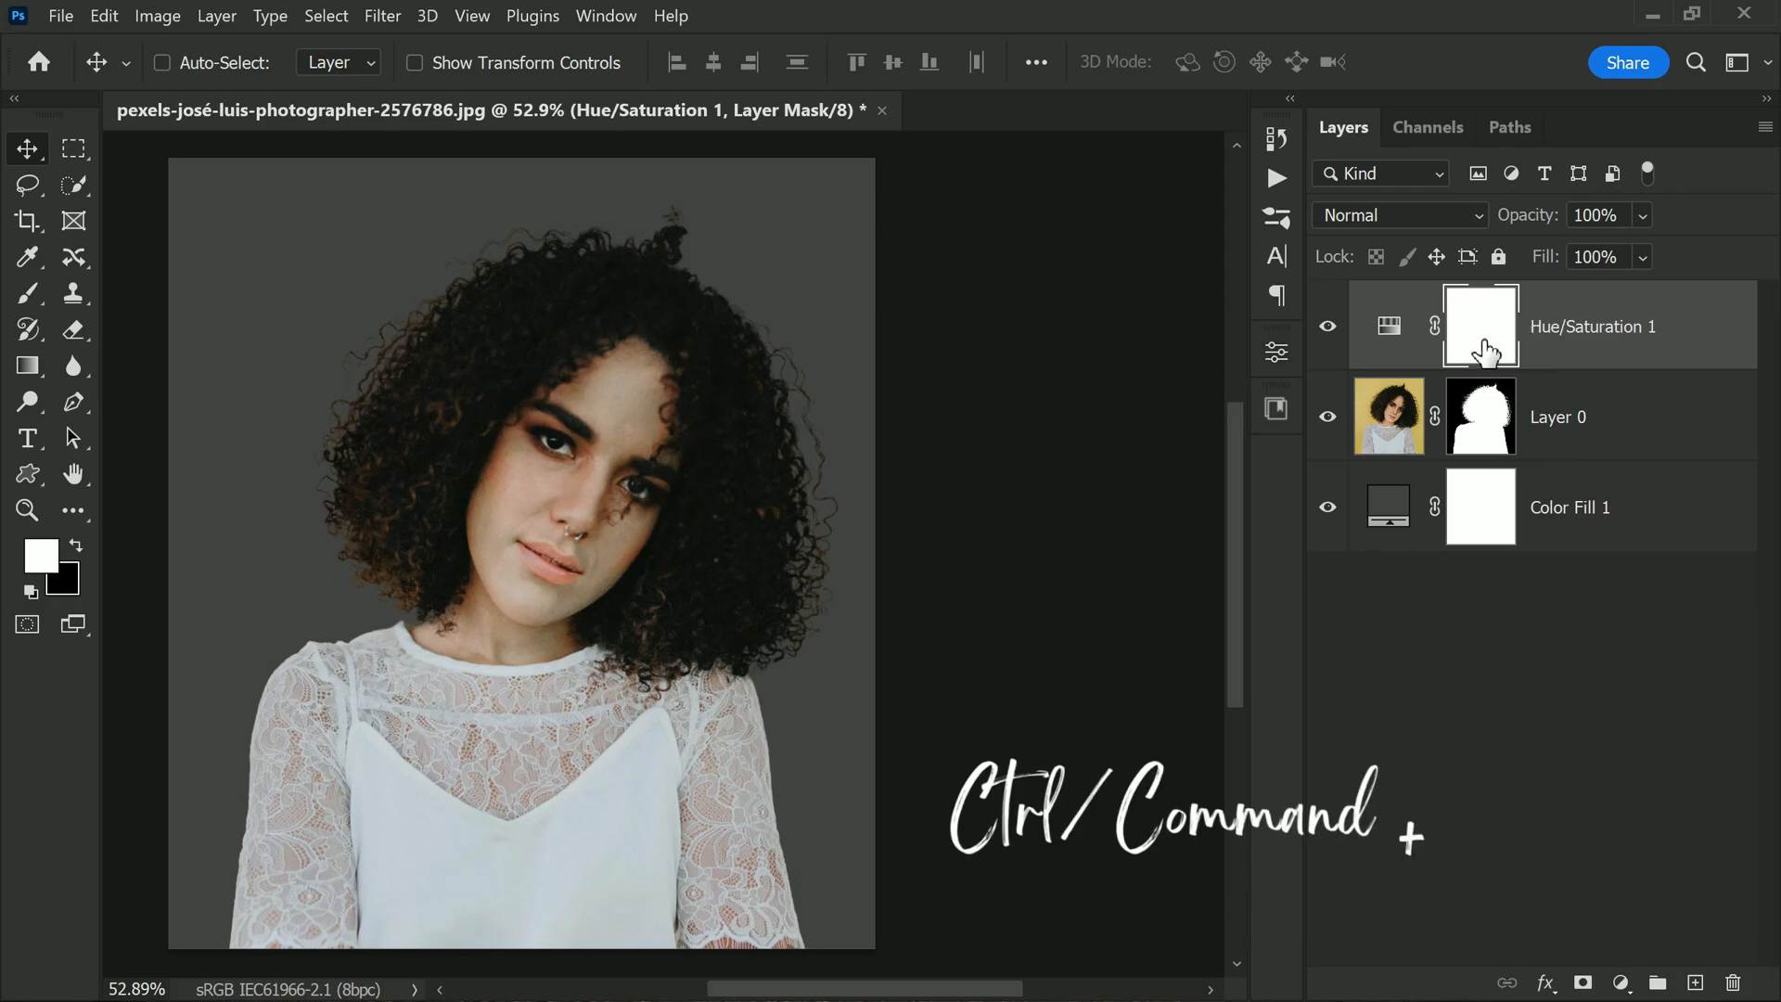
key(ctrl+i)
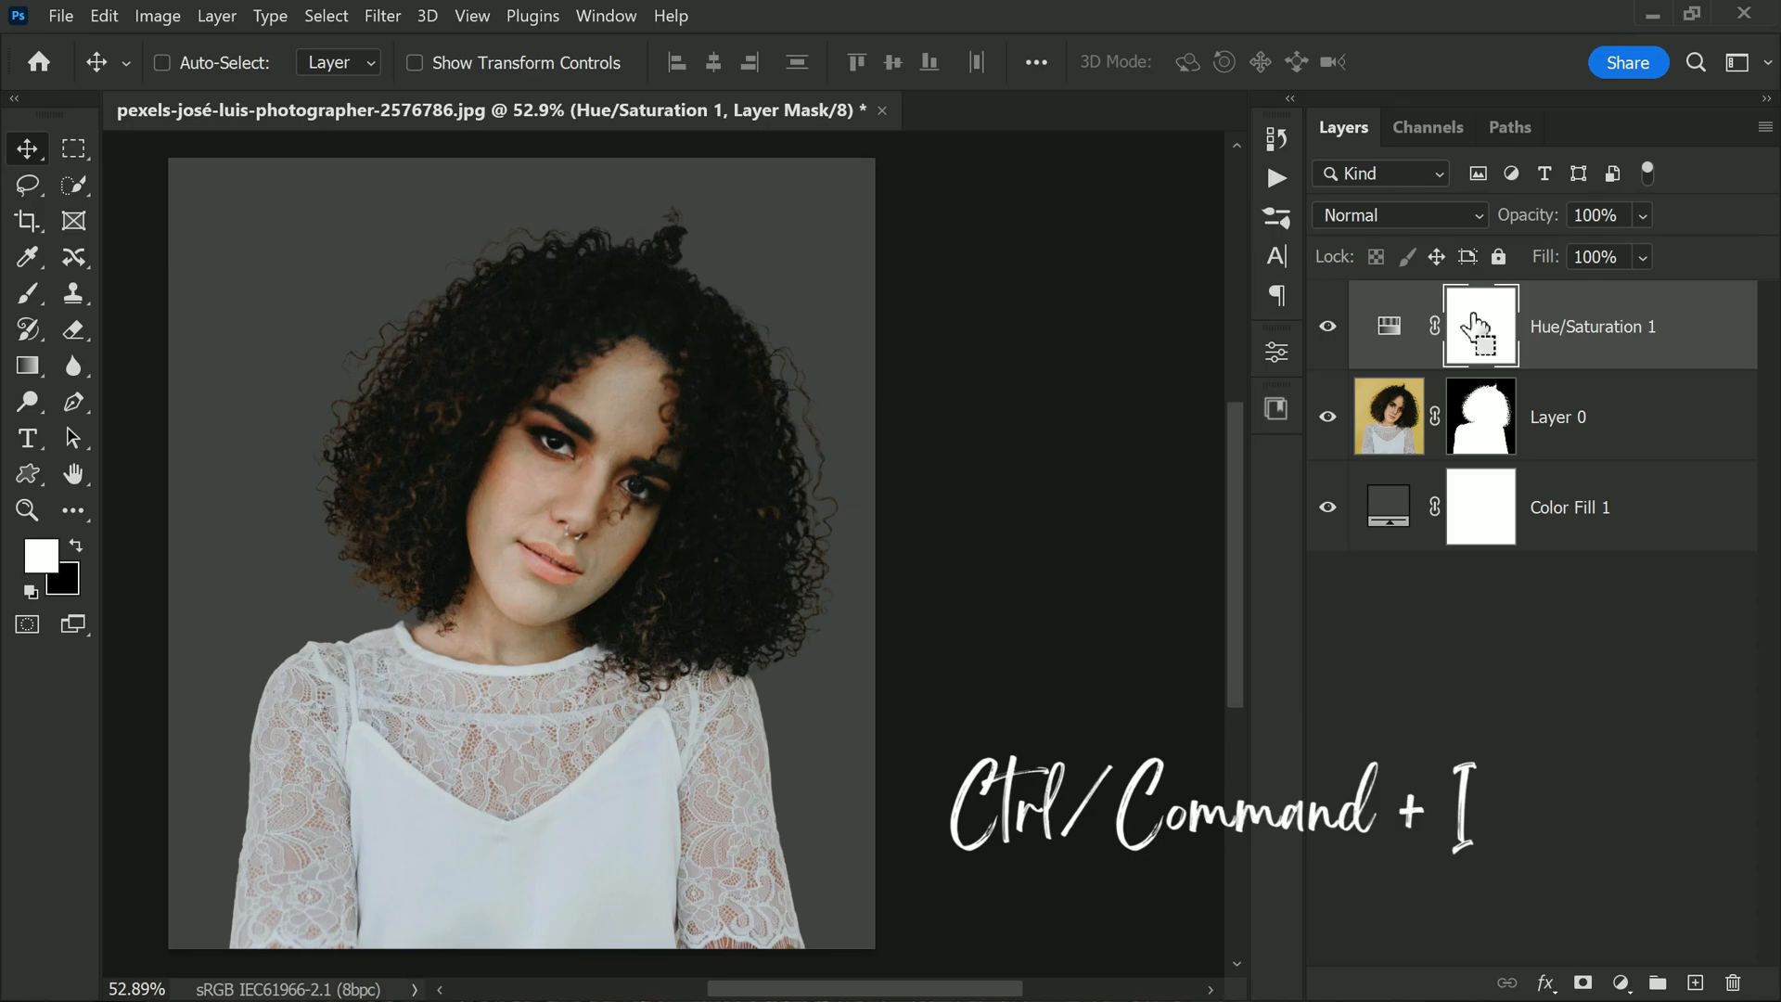
key(ctrl+i)
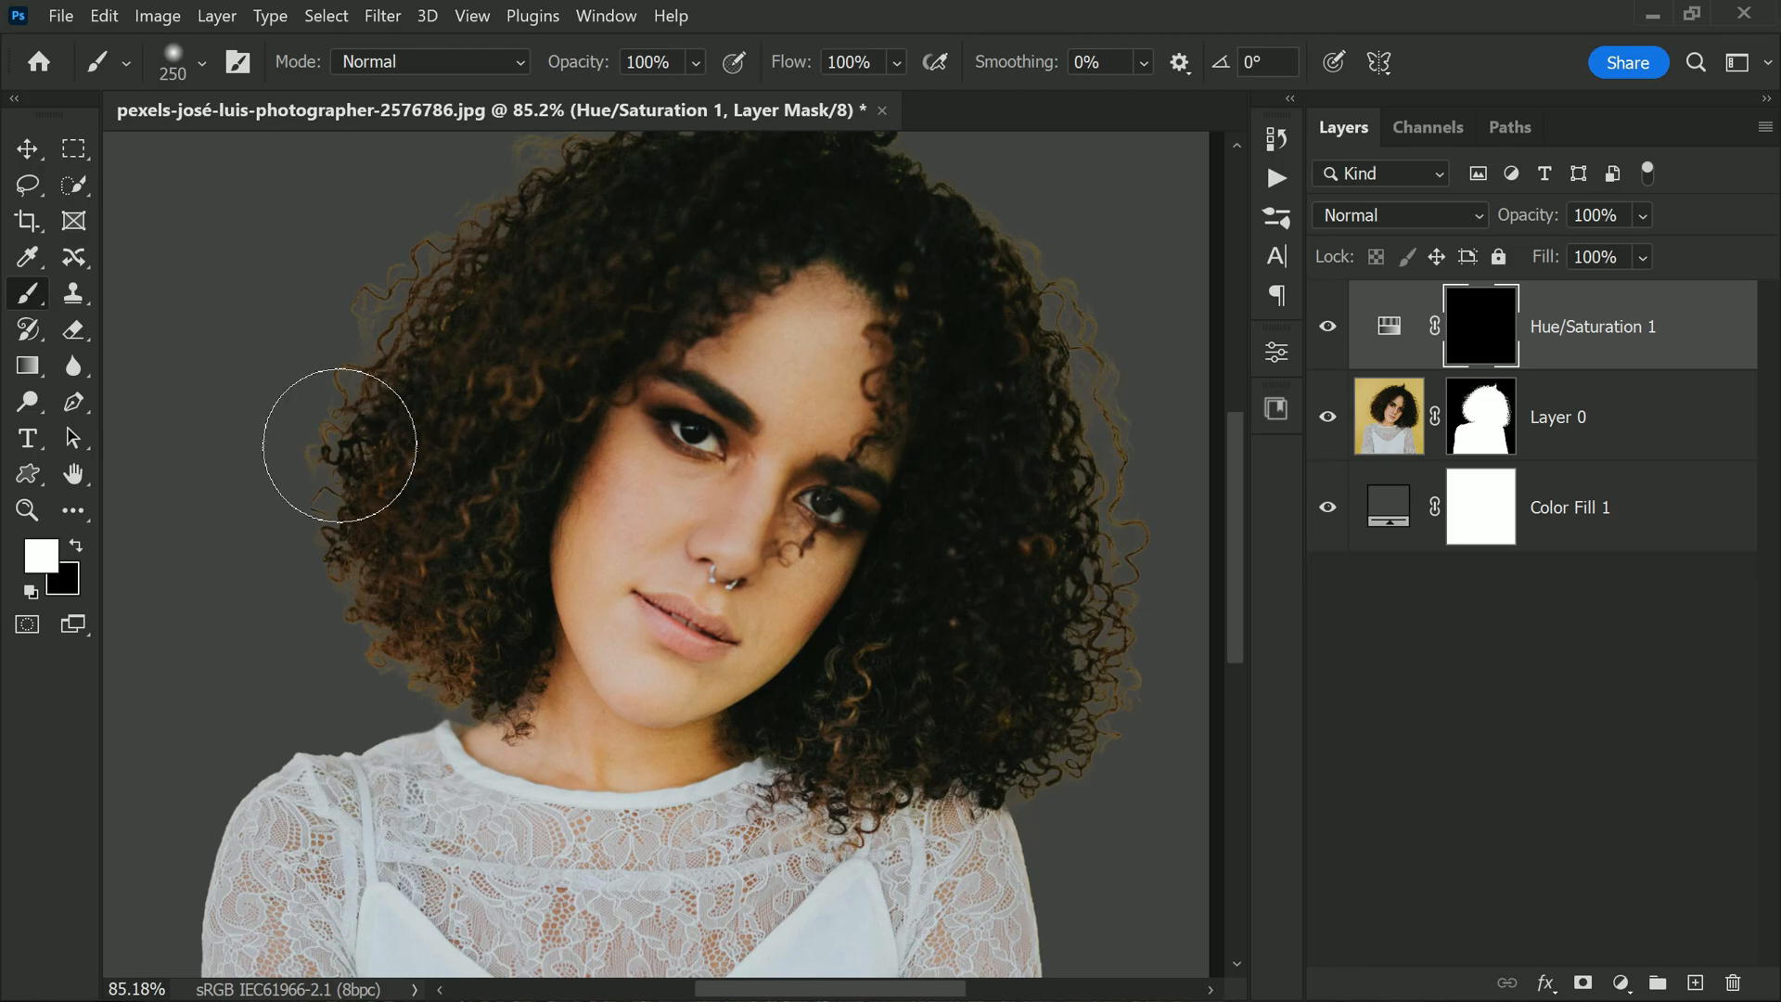
Paint white on the mask along the left, top and right hair edges to remove the fringe
drag(339, 447, 361, 628)
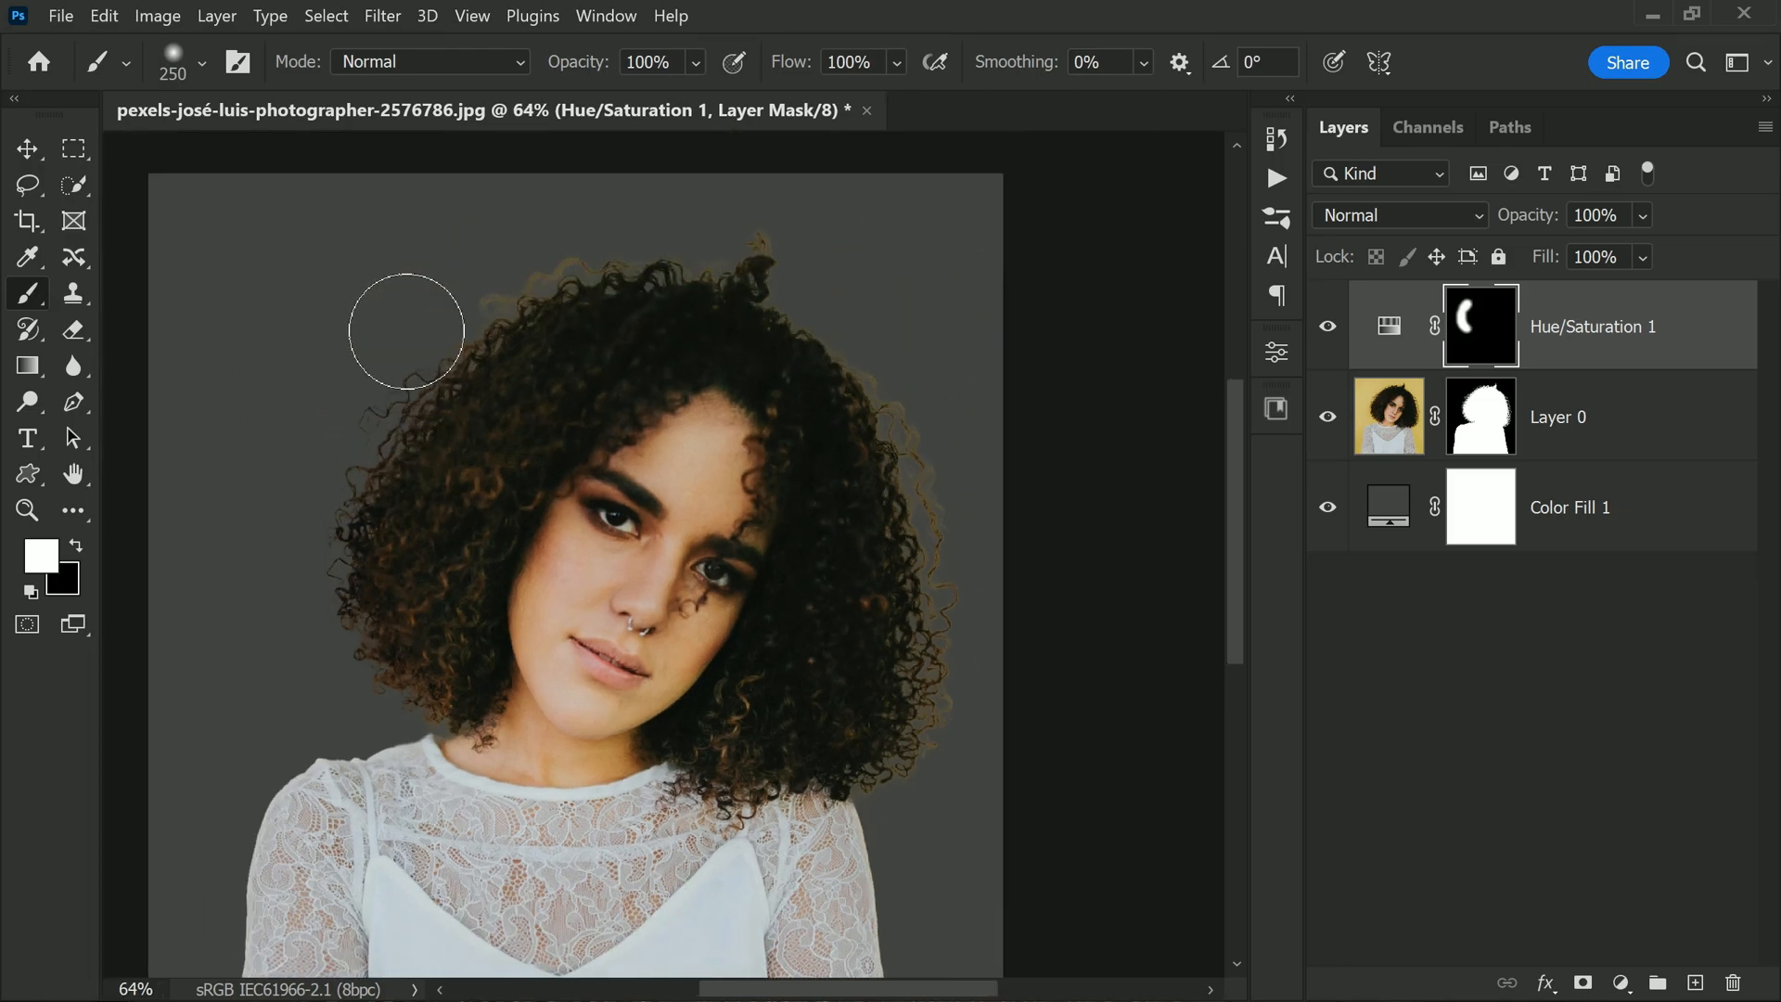
drag(405, 330, 826, 252)
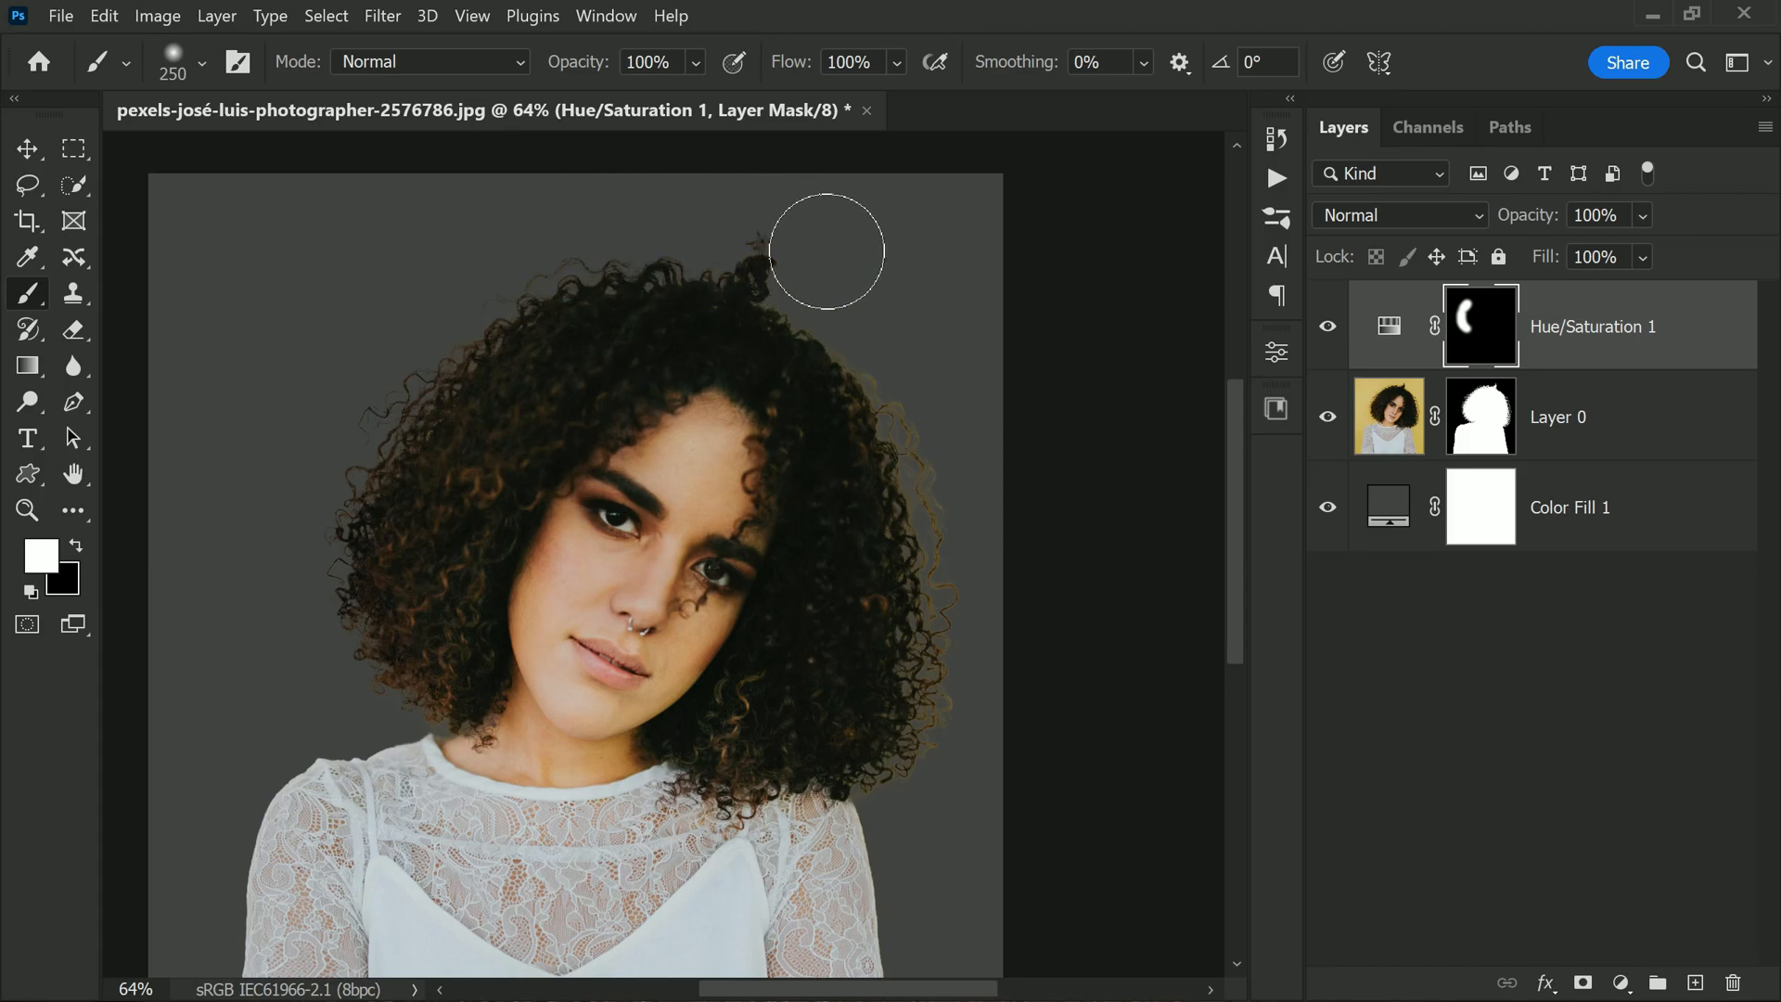
drag(826, 249, 967, 733)
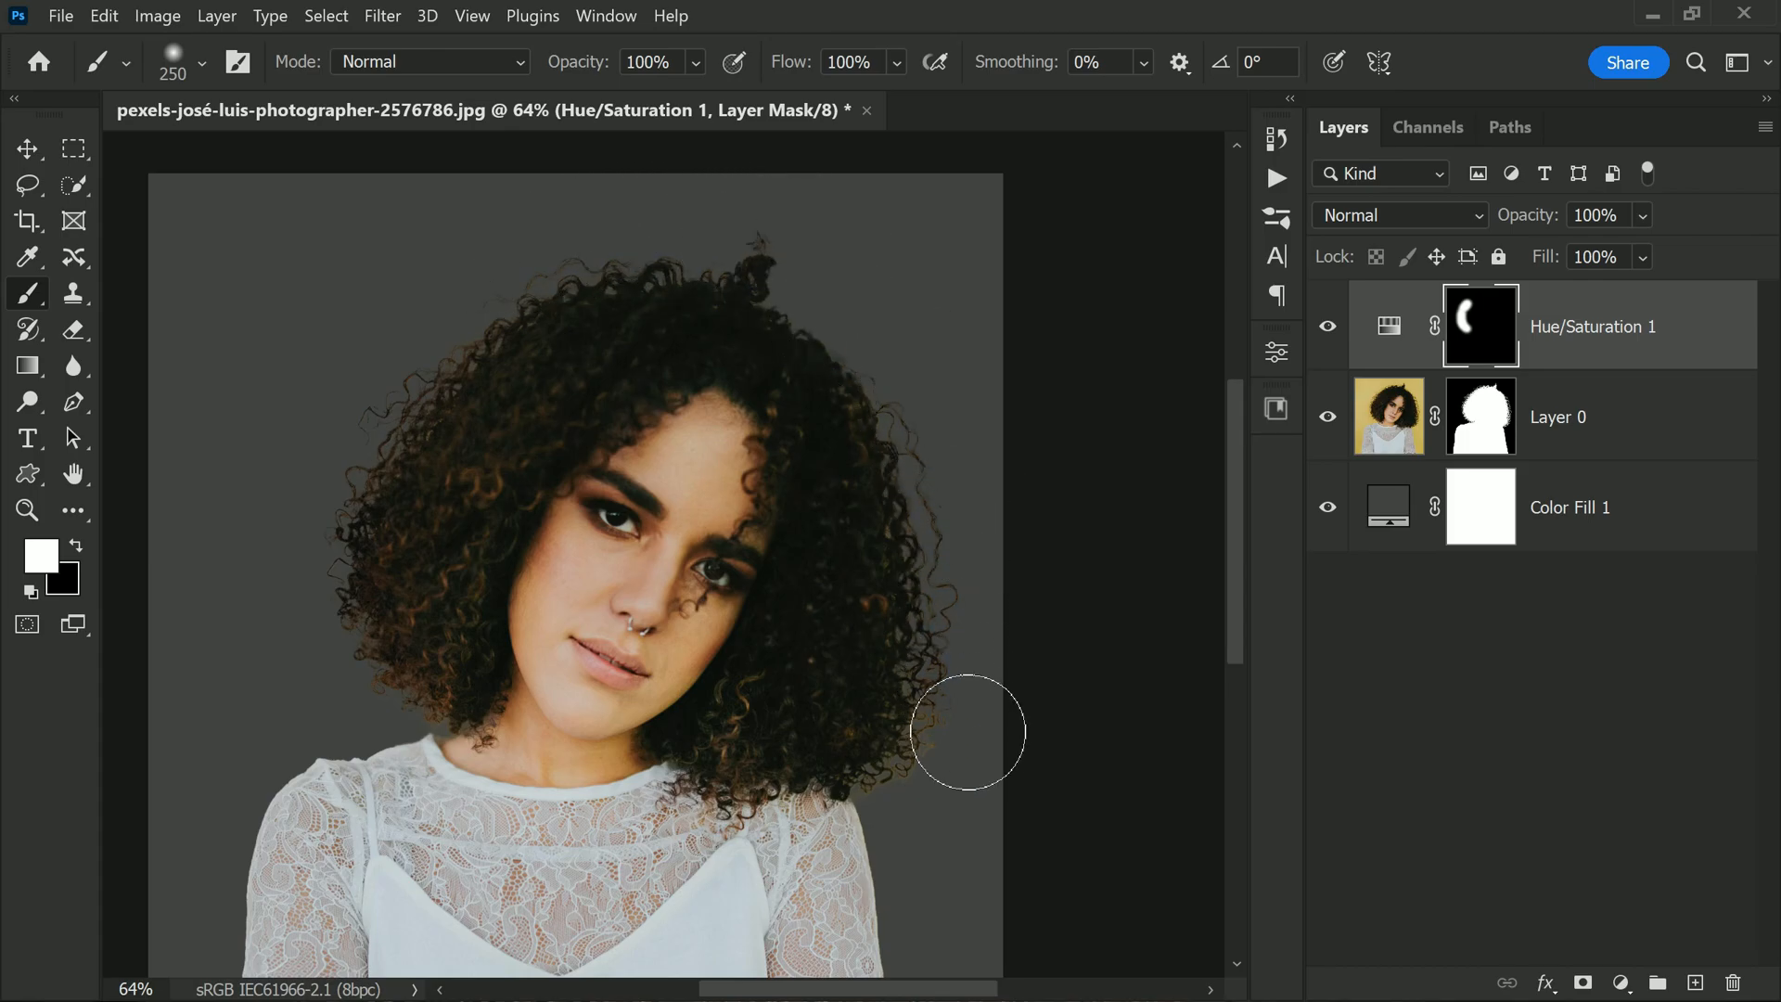
drag(966, 731, 671, 228)
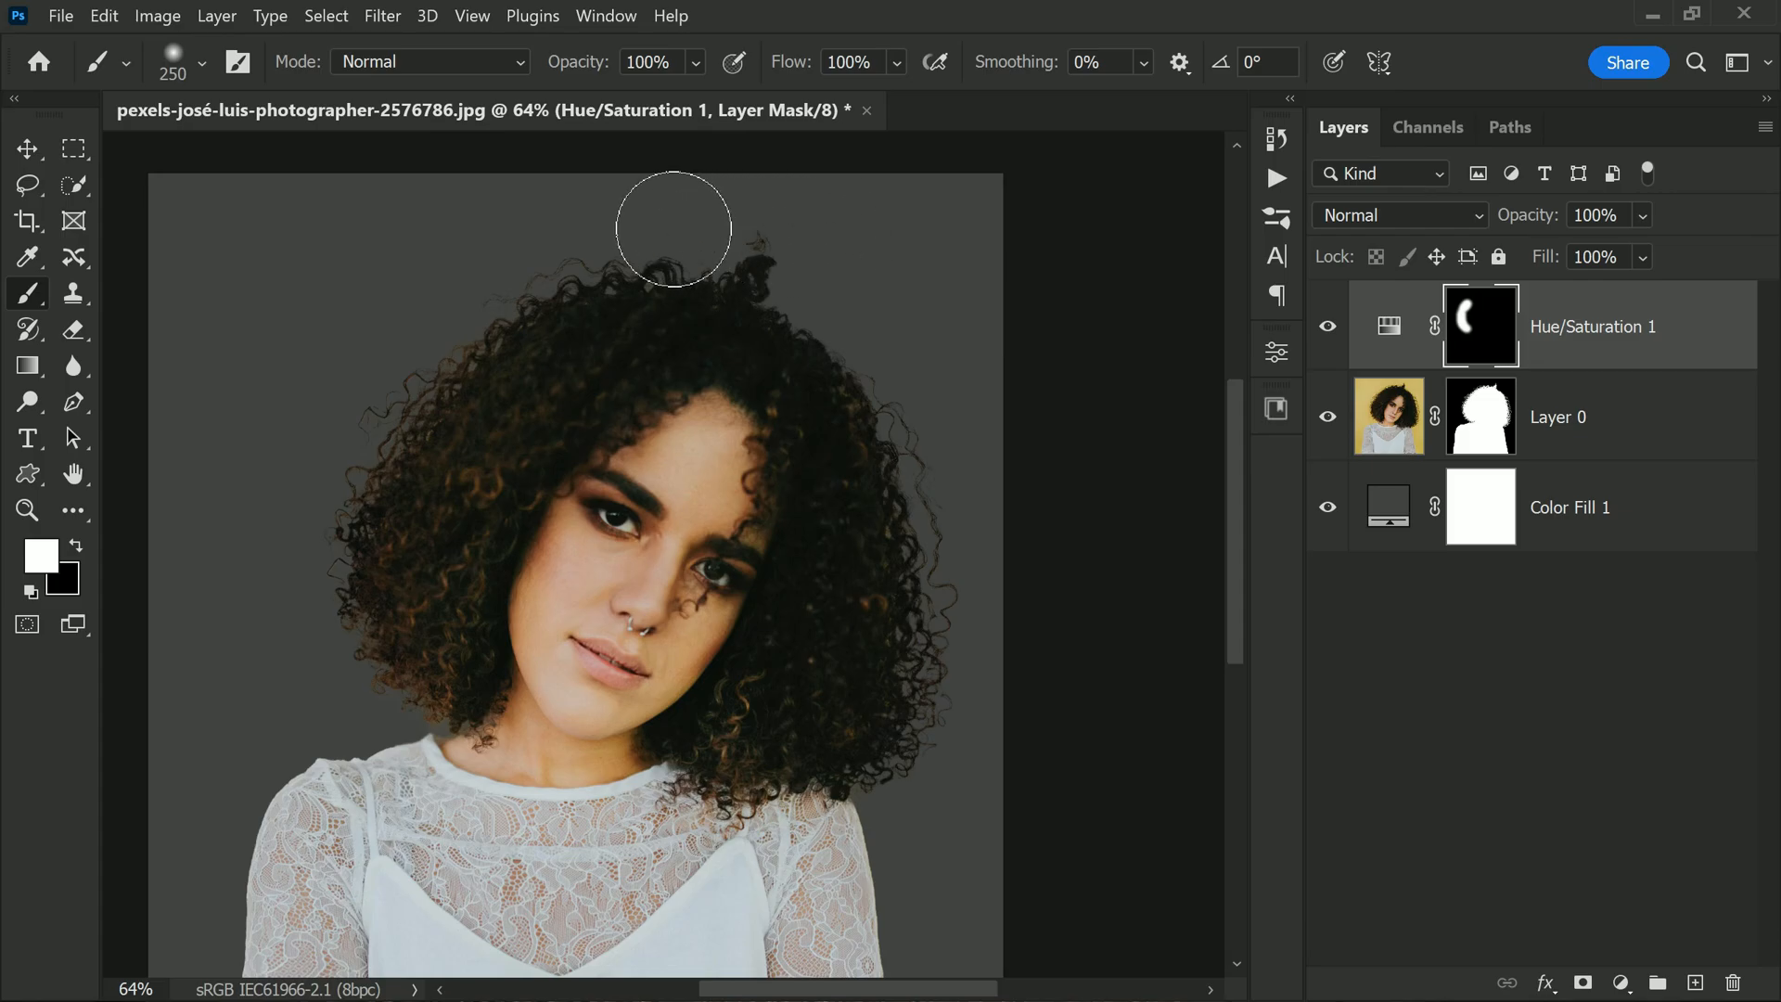
drag(673, 228, 445, 535)
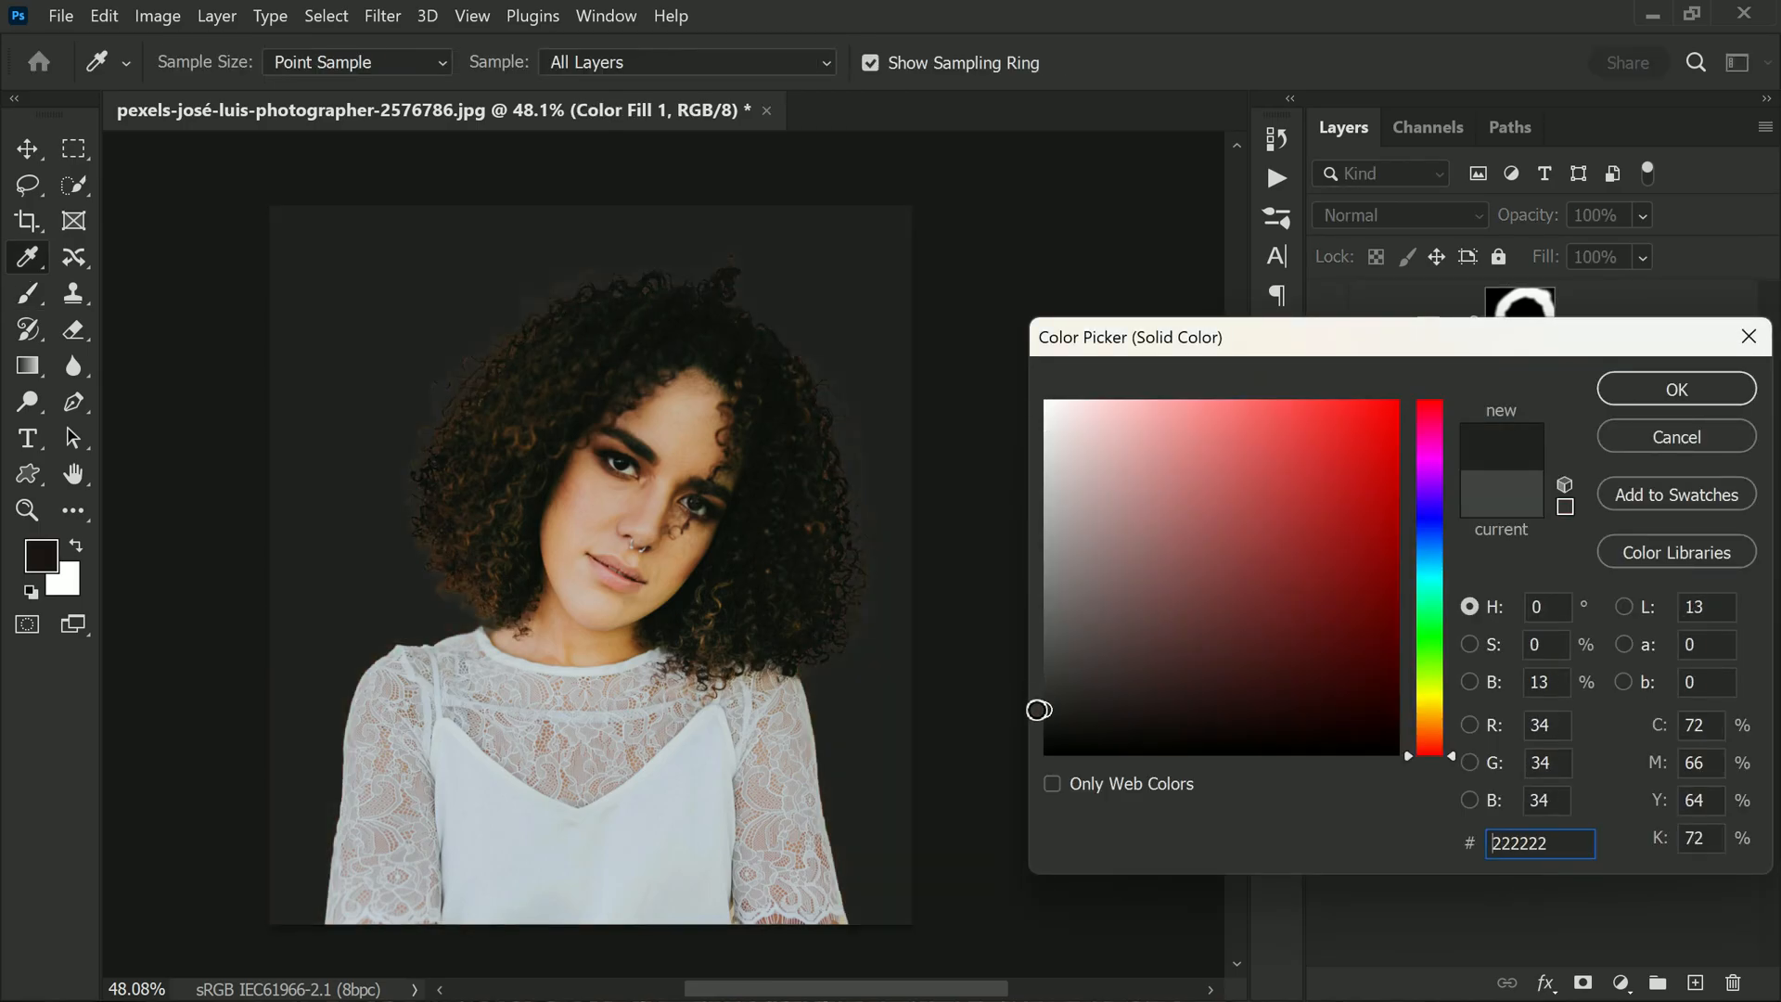
Set the Color Fill 1 background to mid-gray #555555 and confirm
click(1327, 538)
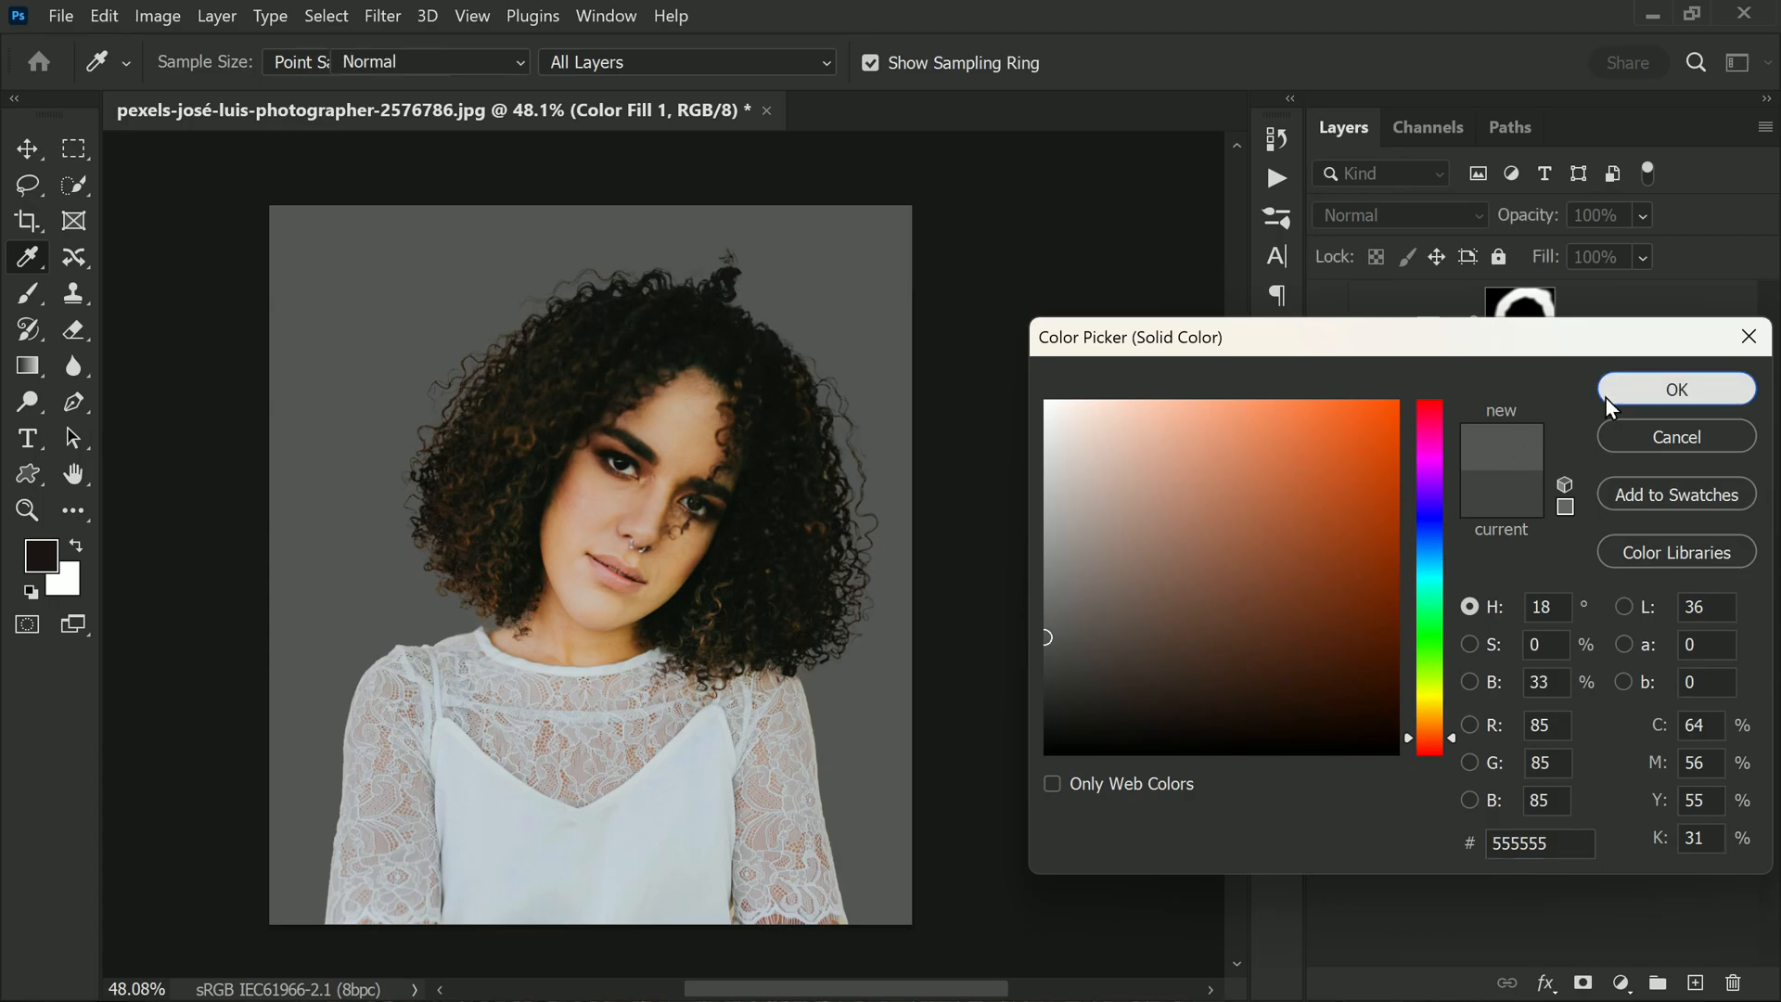
click(1676, 390)
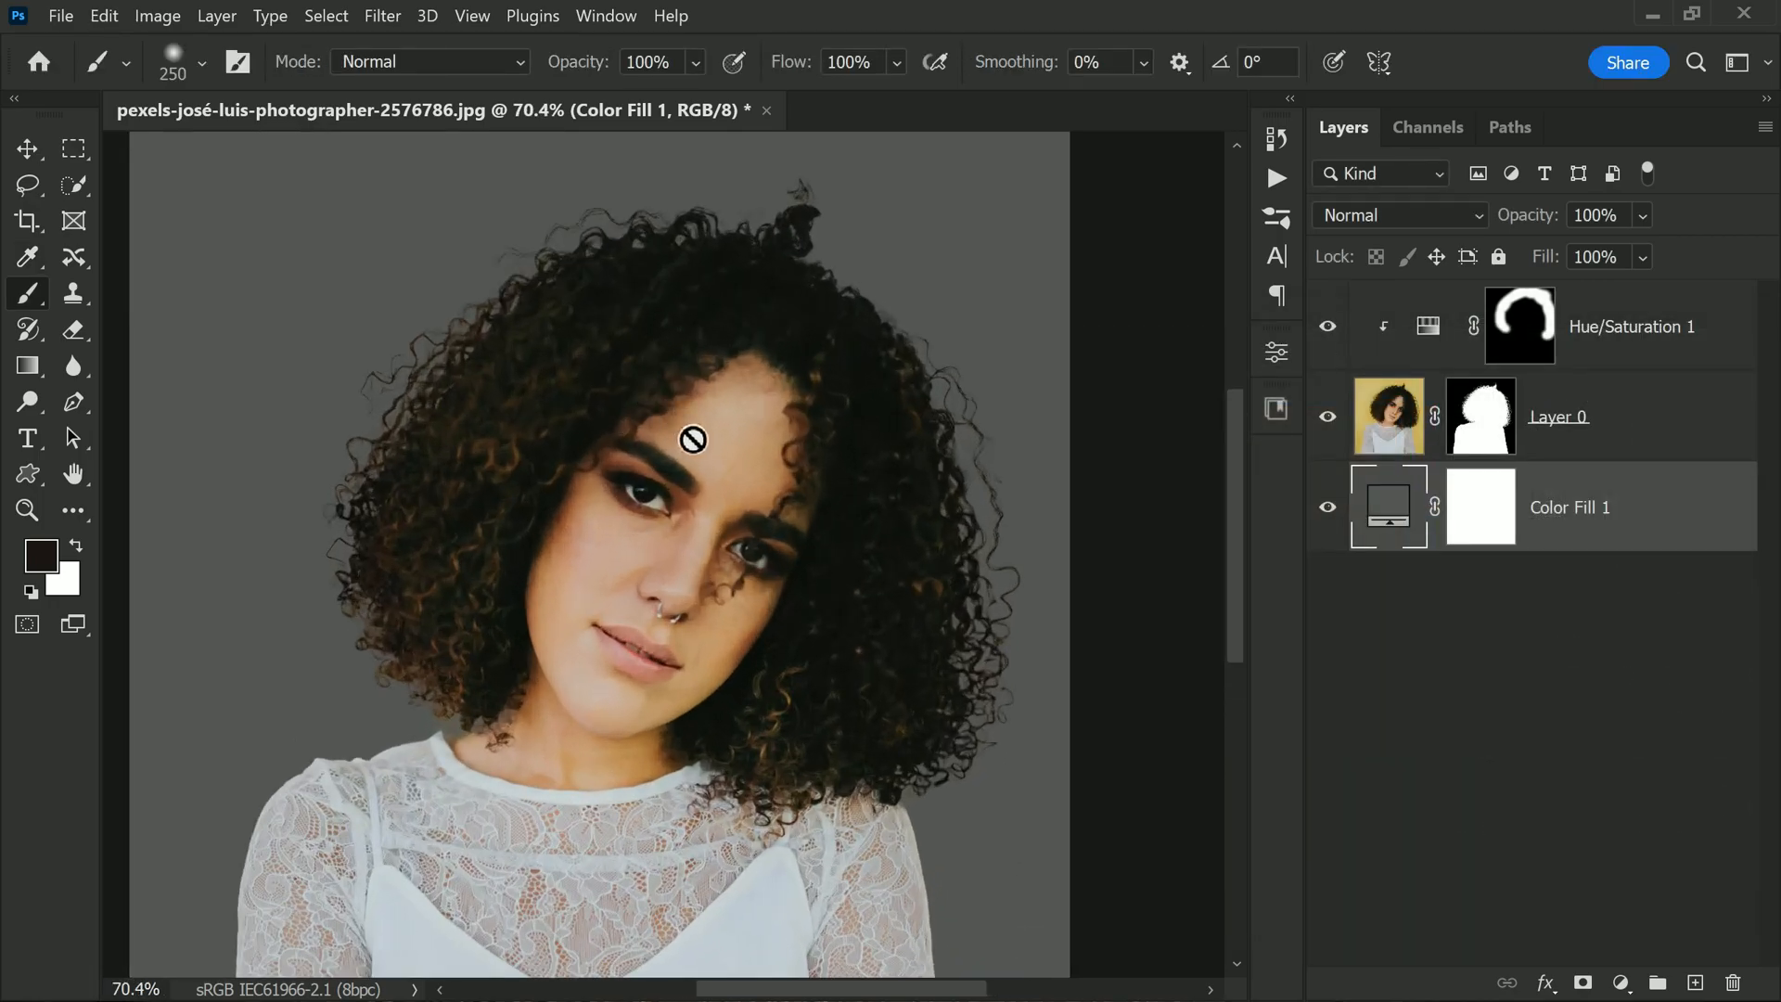